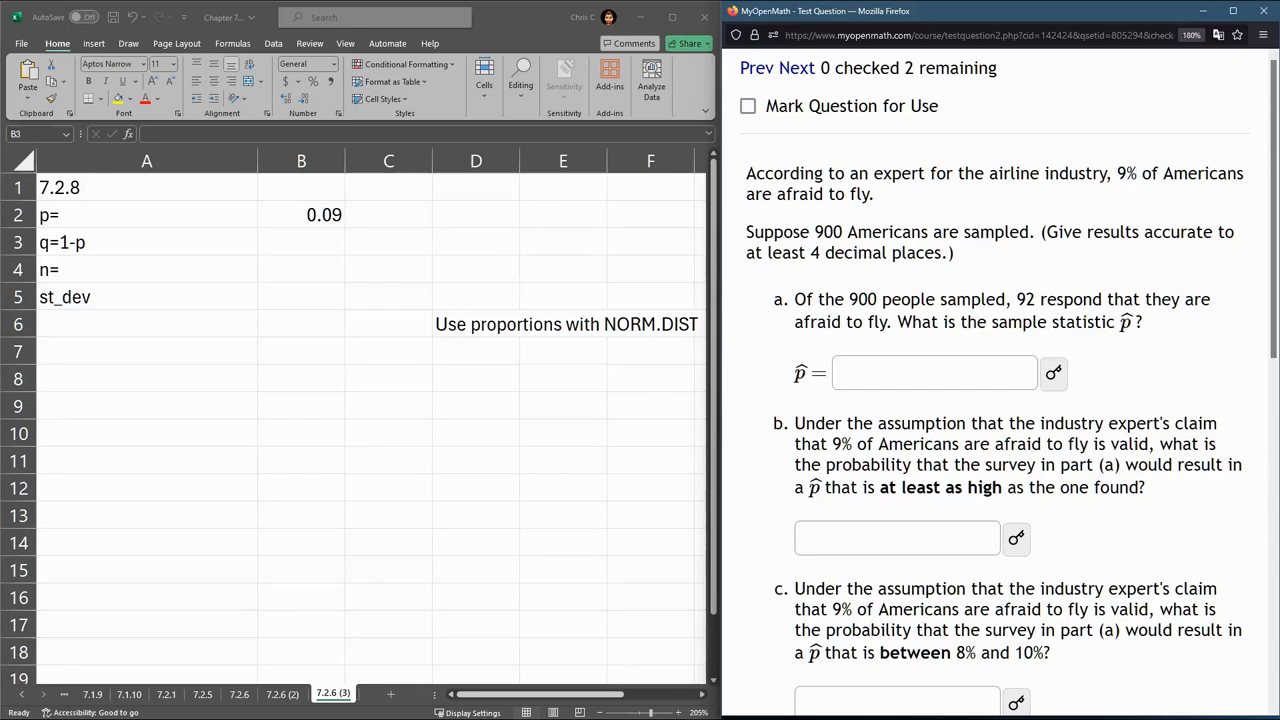
# - Enter q in B3 as the formula =1-B2, giving 0.91
pyautogui.click(301, 242)
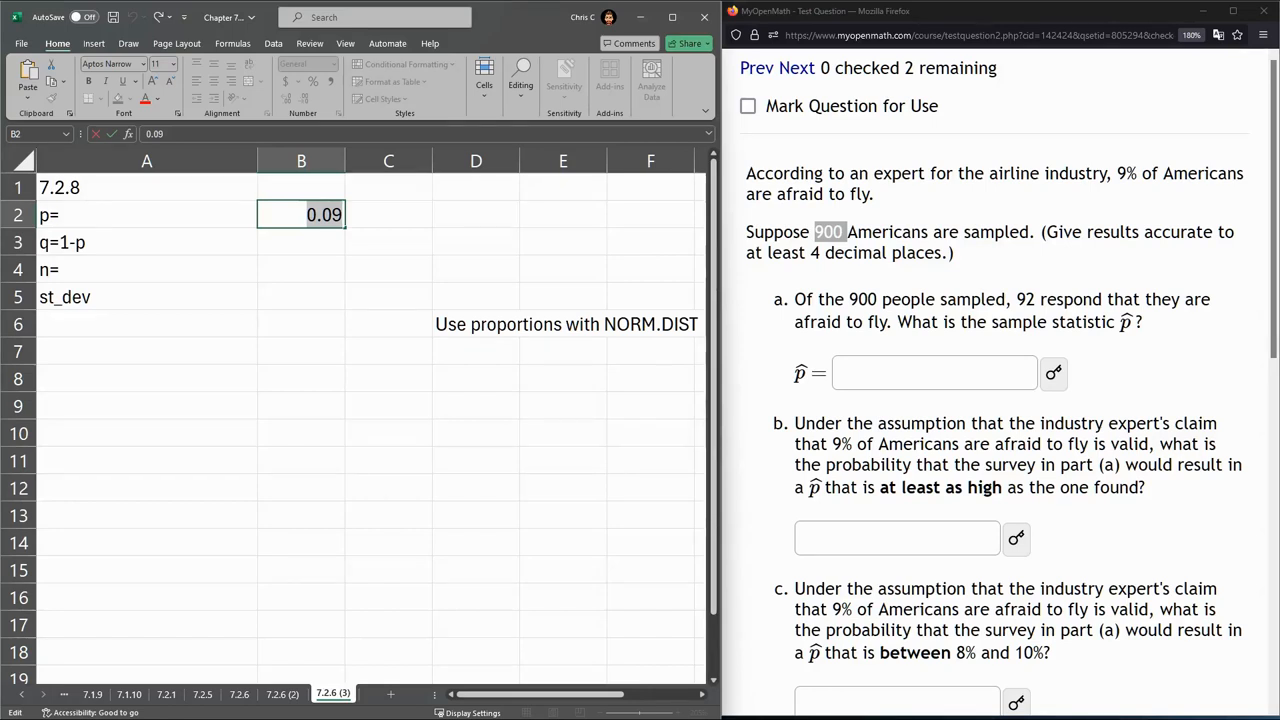
pyautogui.click(301, 242)
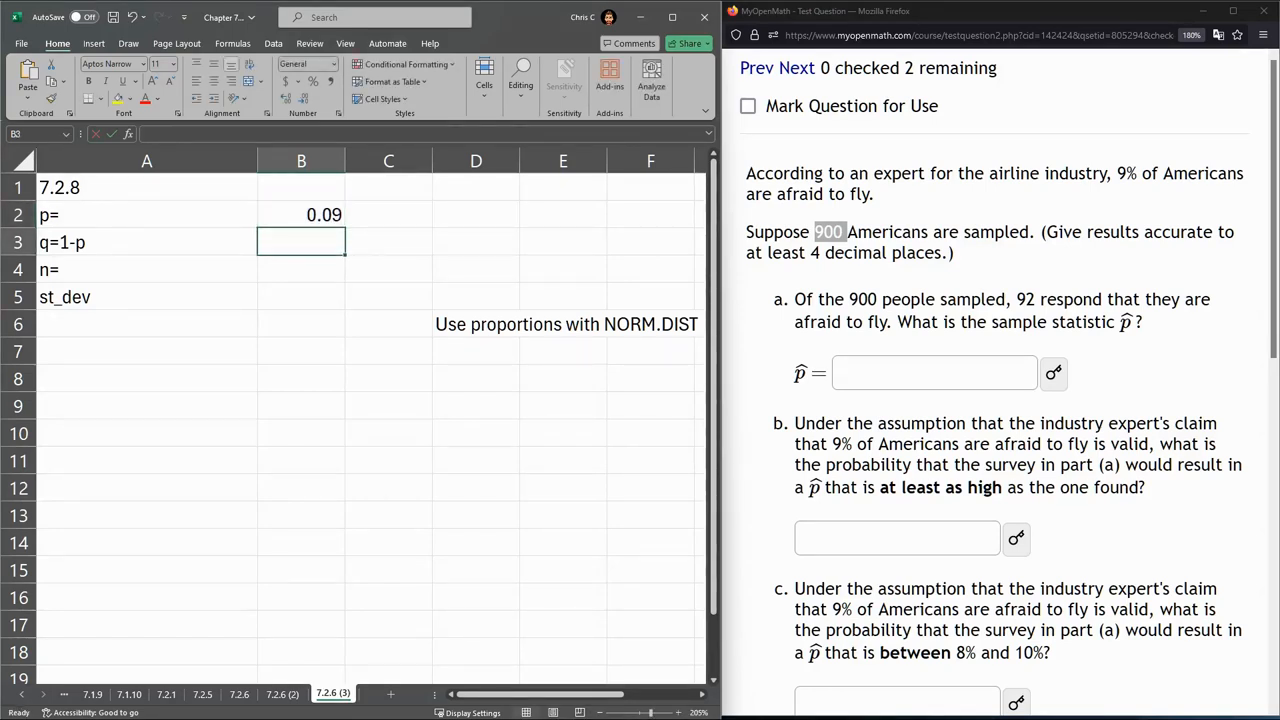
pyautogui.write('=1-')
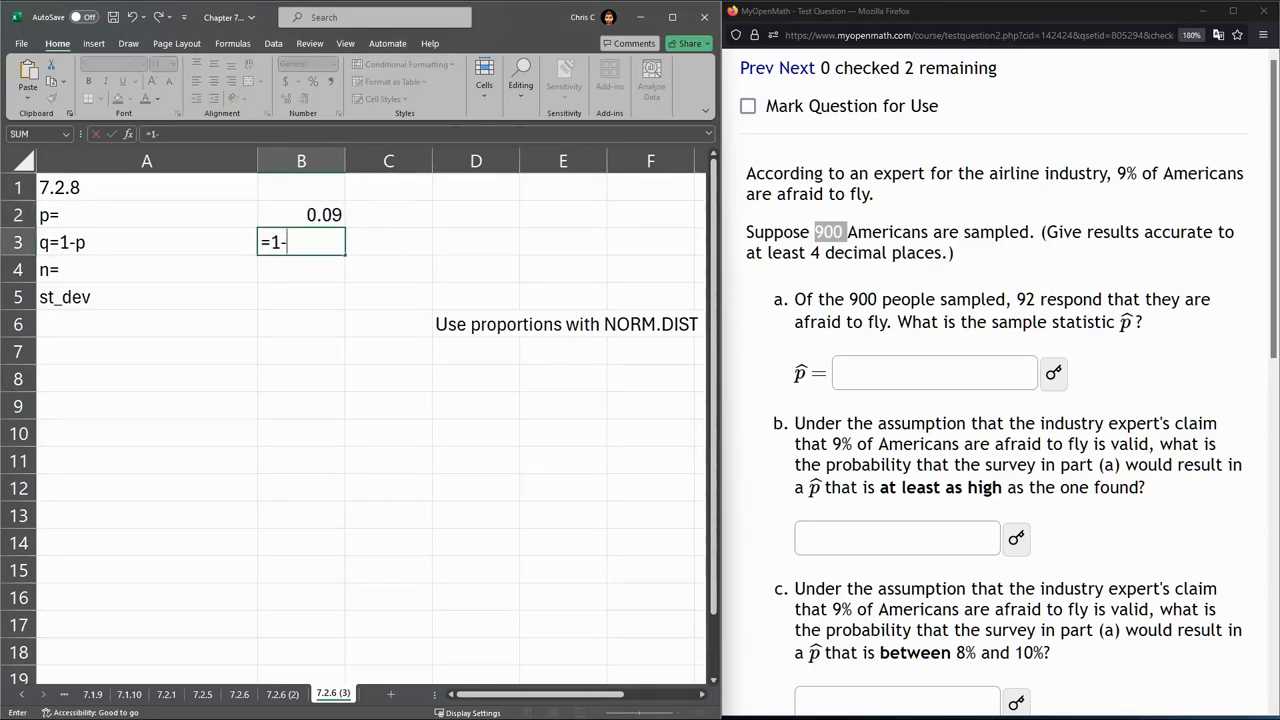
pyautogui.click(301, 214)
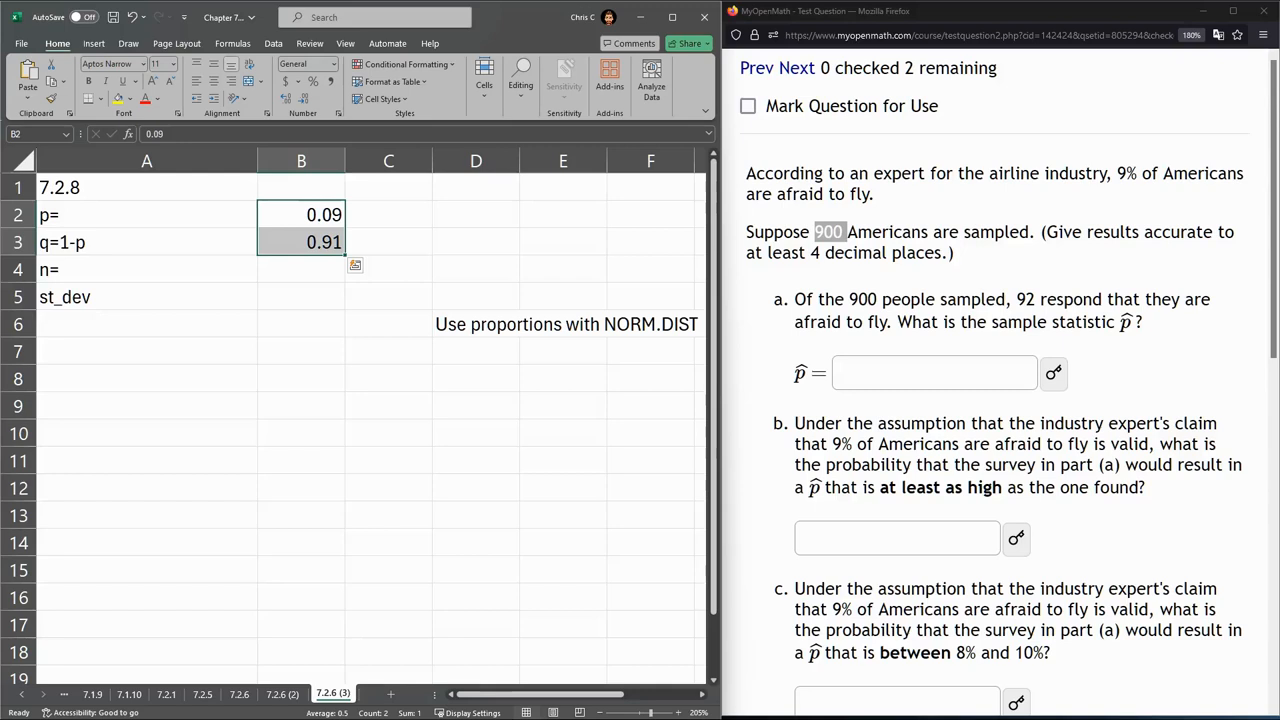
# - Enter n = 900 in B4 and standard deviation =SQRT(B2*B3/B4) in B5
pyautogui.click(301, 269)
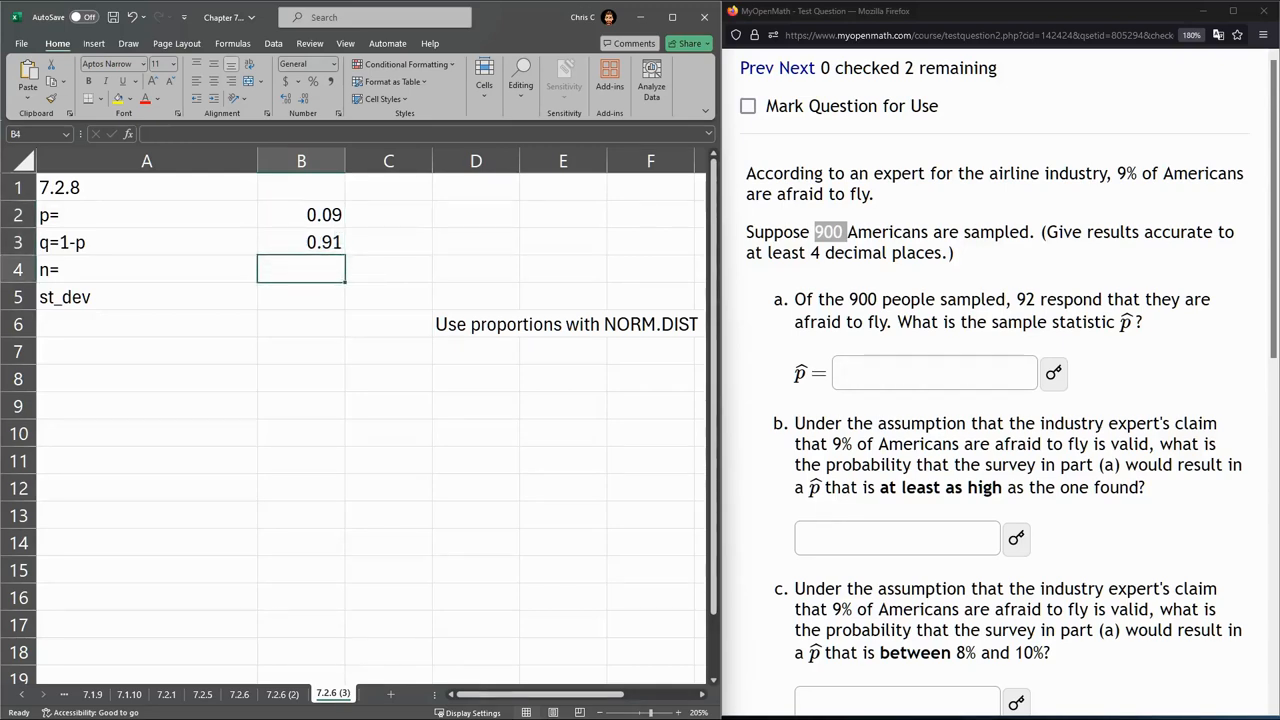
pyautogui.write('900')
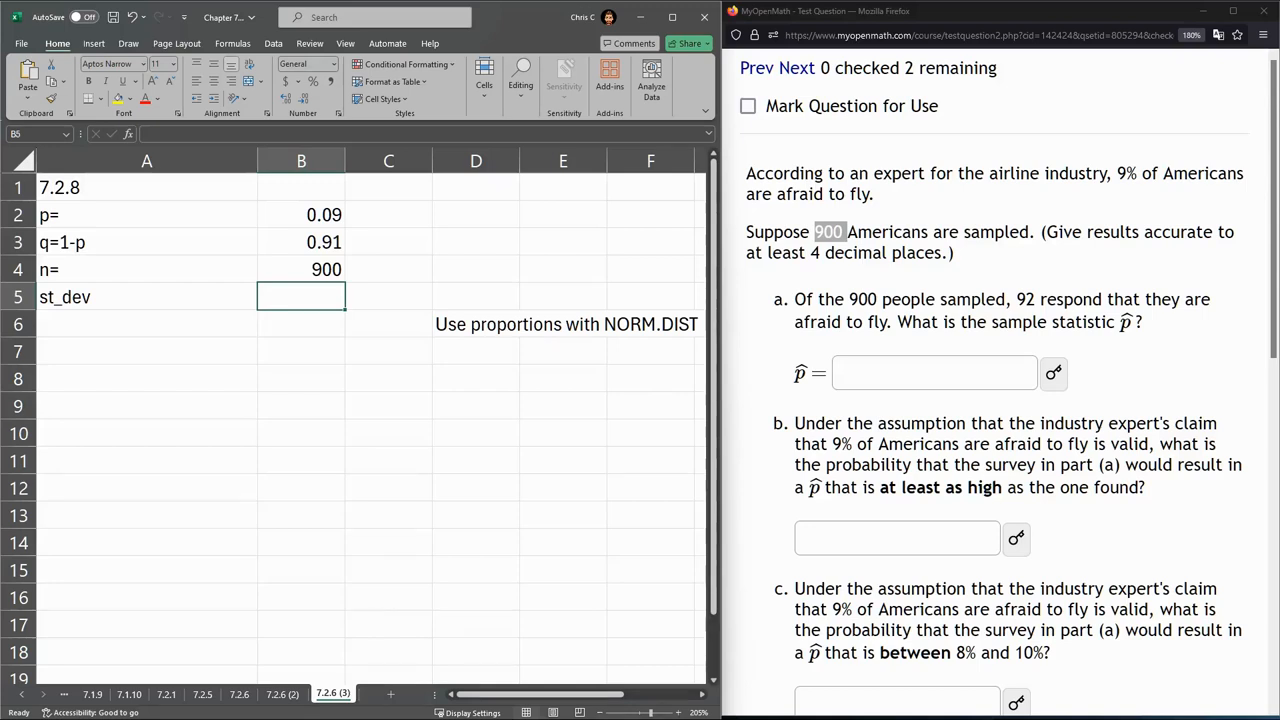
pyautogui.write('=sqrt(')
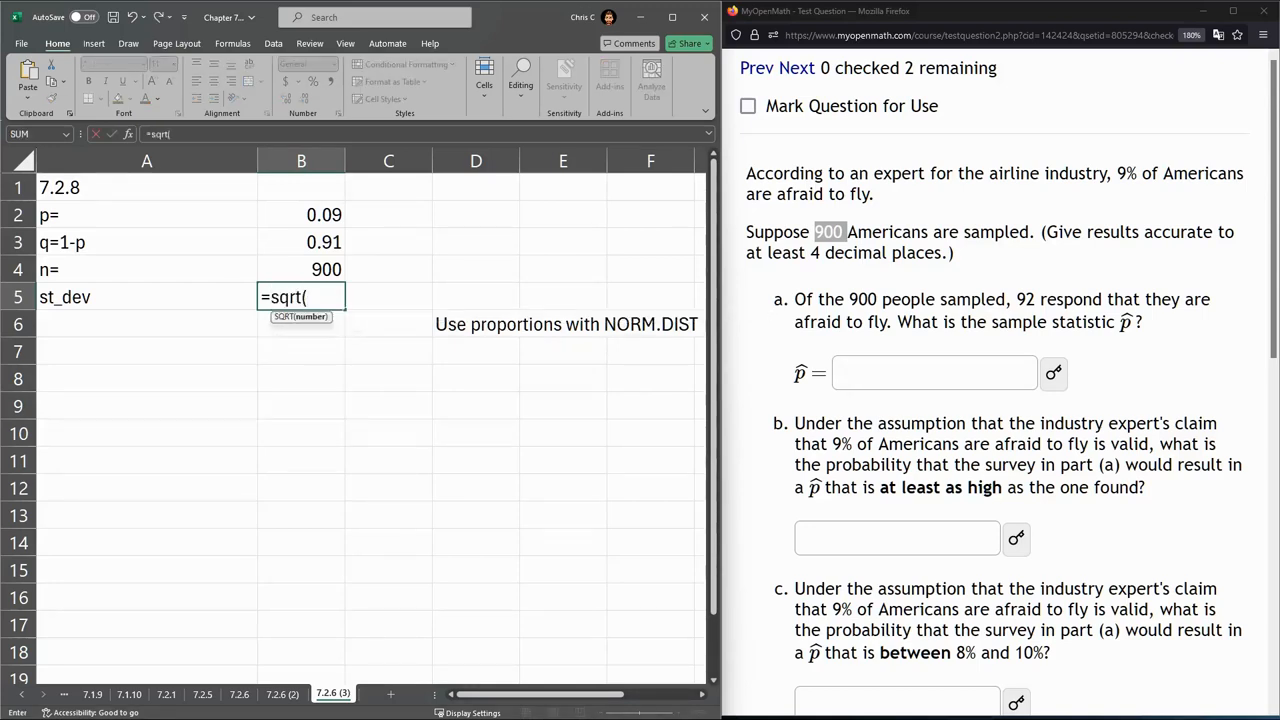
pyautogui.click(301, 214)
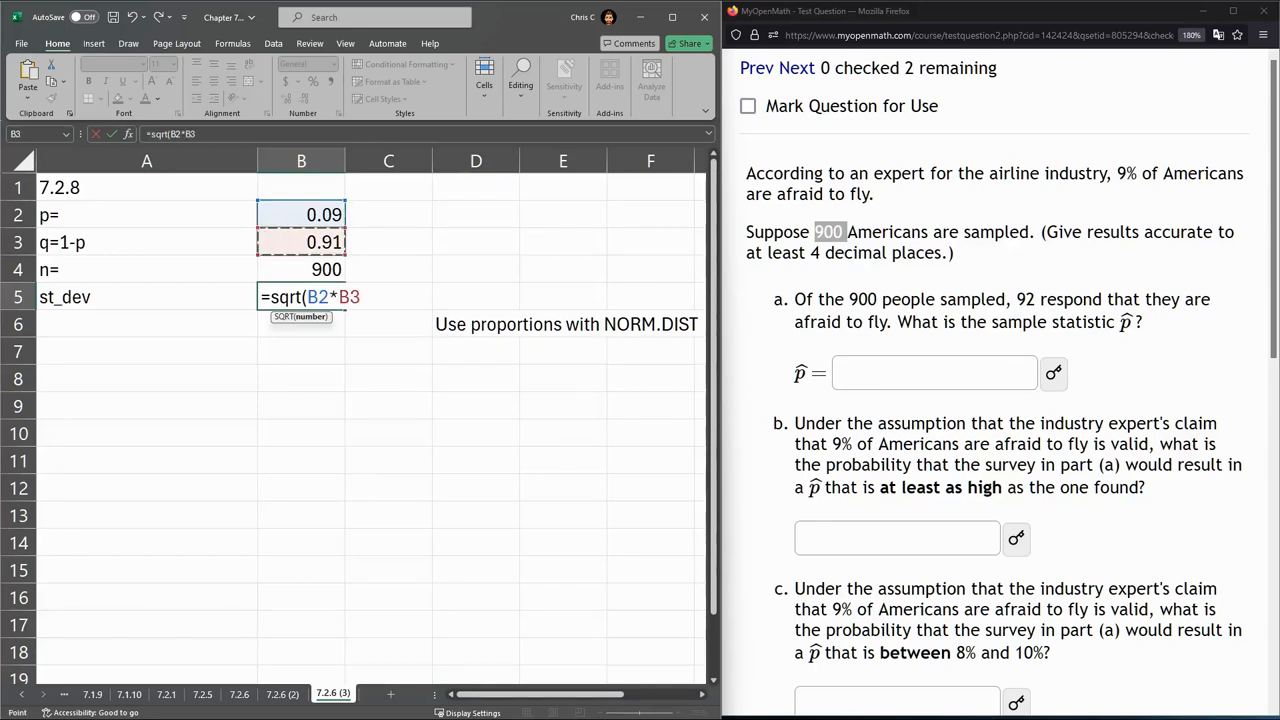
pyautogui.write('/B4')
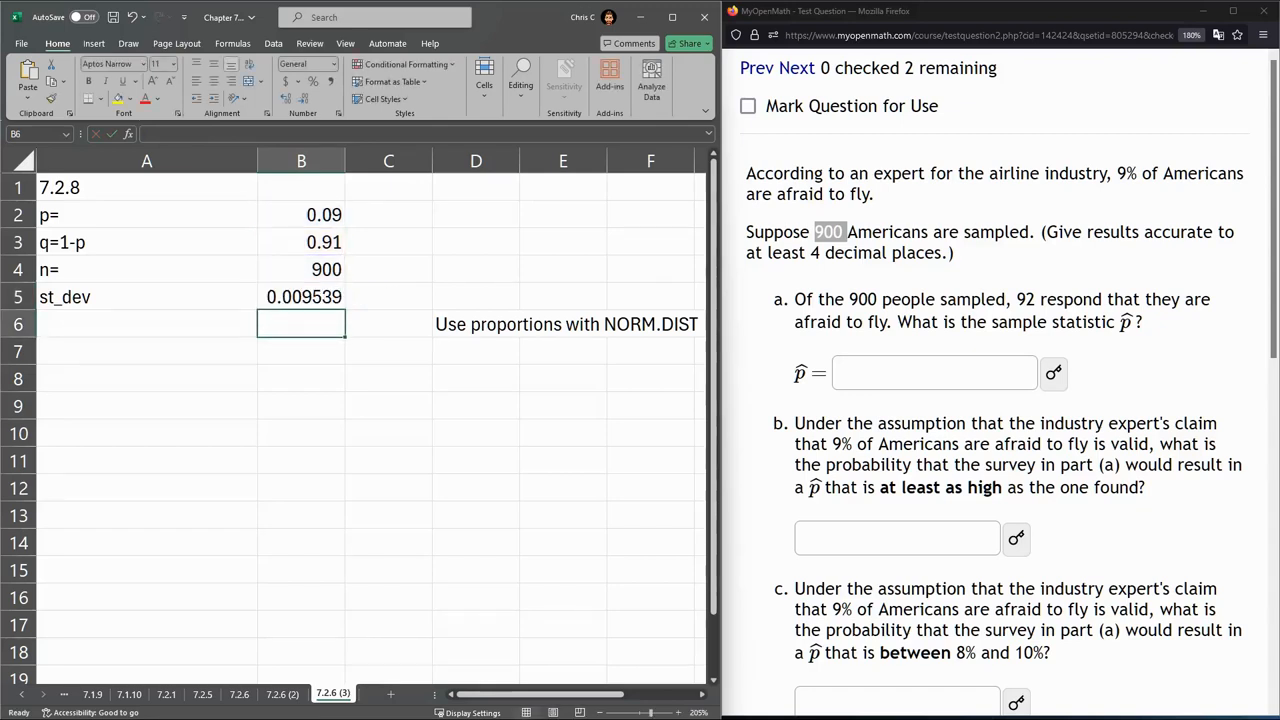
pyautogui.click(301, 296)
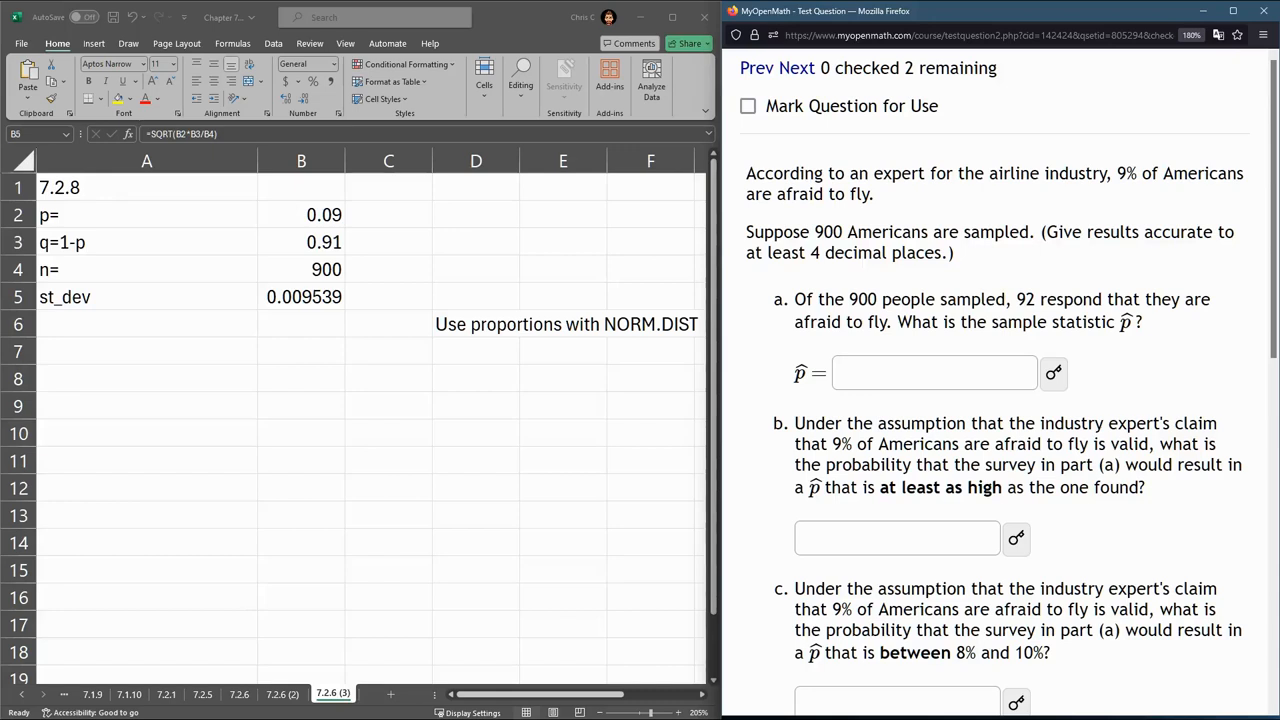
pyautogui.moveTo(896, 322); pyautogui.dragTo(1105, 322)
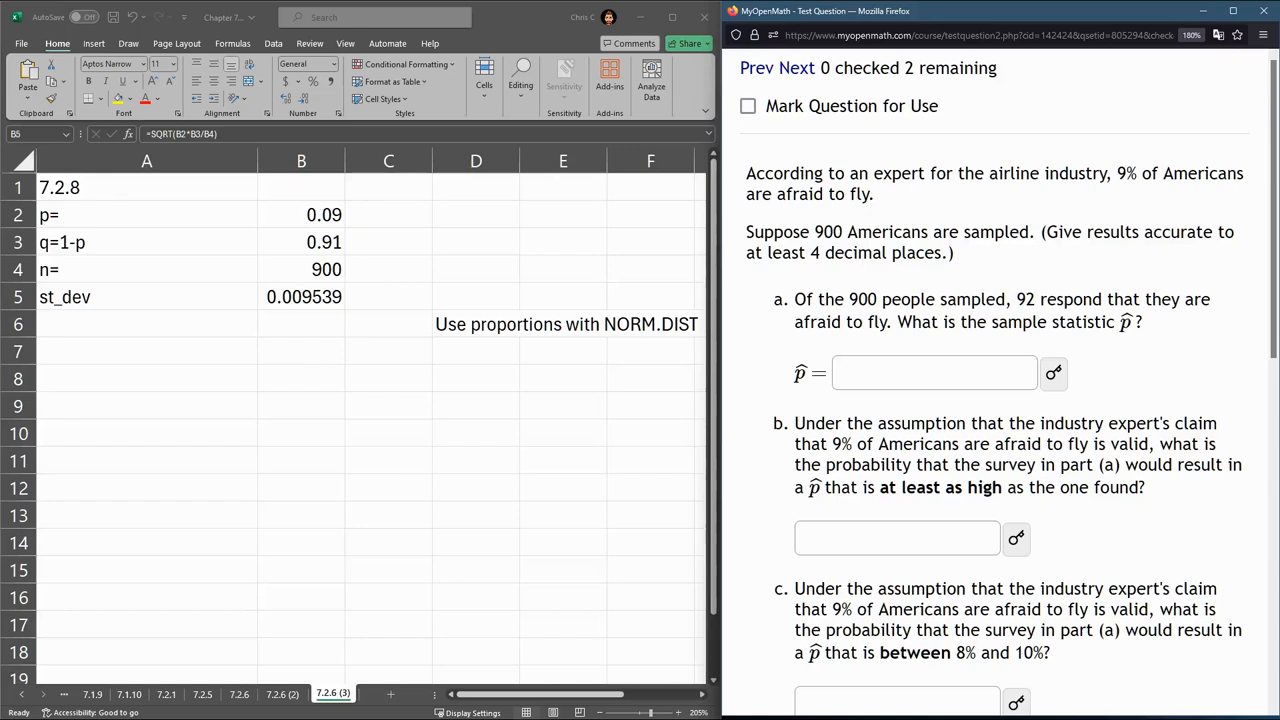
pyautogui.moveTo(794, 299); pyautogui.dragTo(1036, 299)
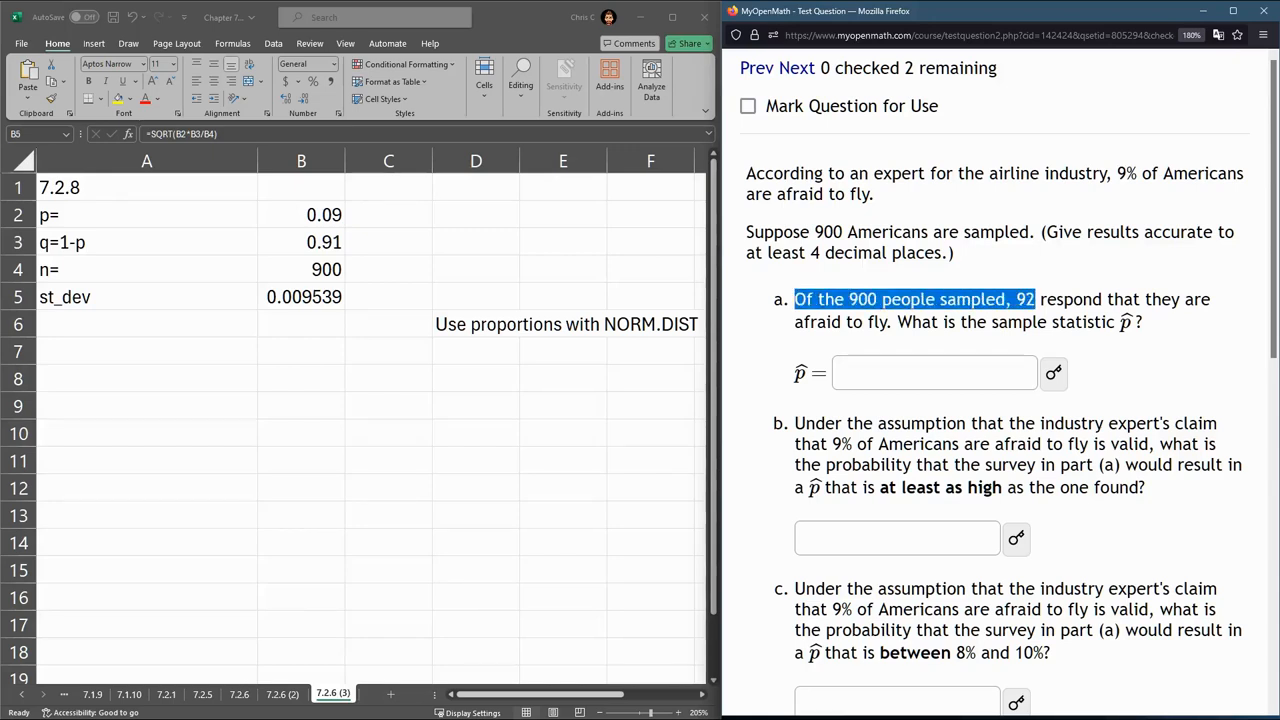
# - Label D2 'p hat =' and compute =92/900 (0.102222) in E2
pyautogui.click(437, 232)
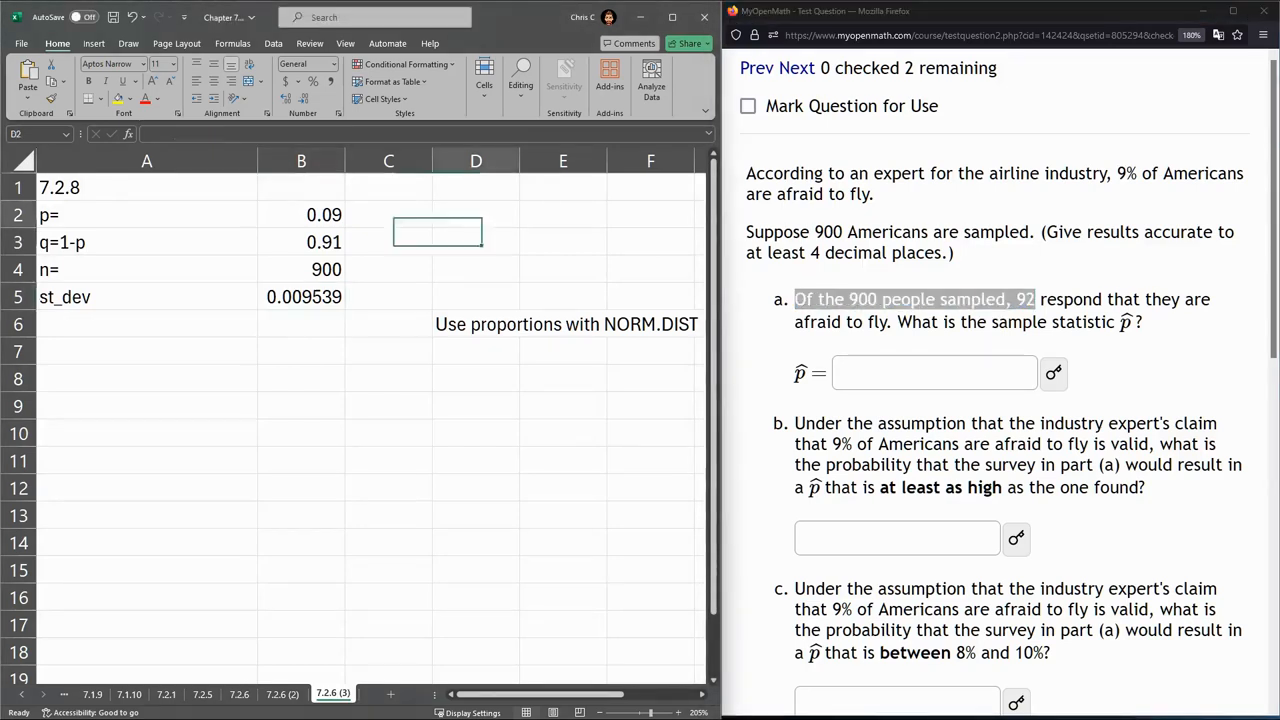
pyautogui.write('p hat')
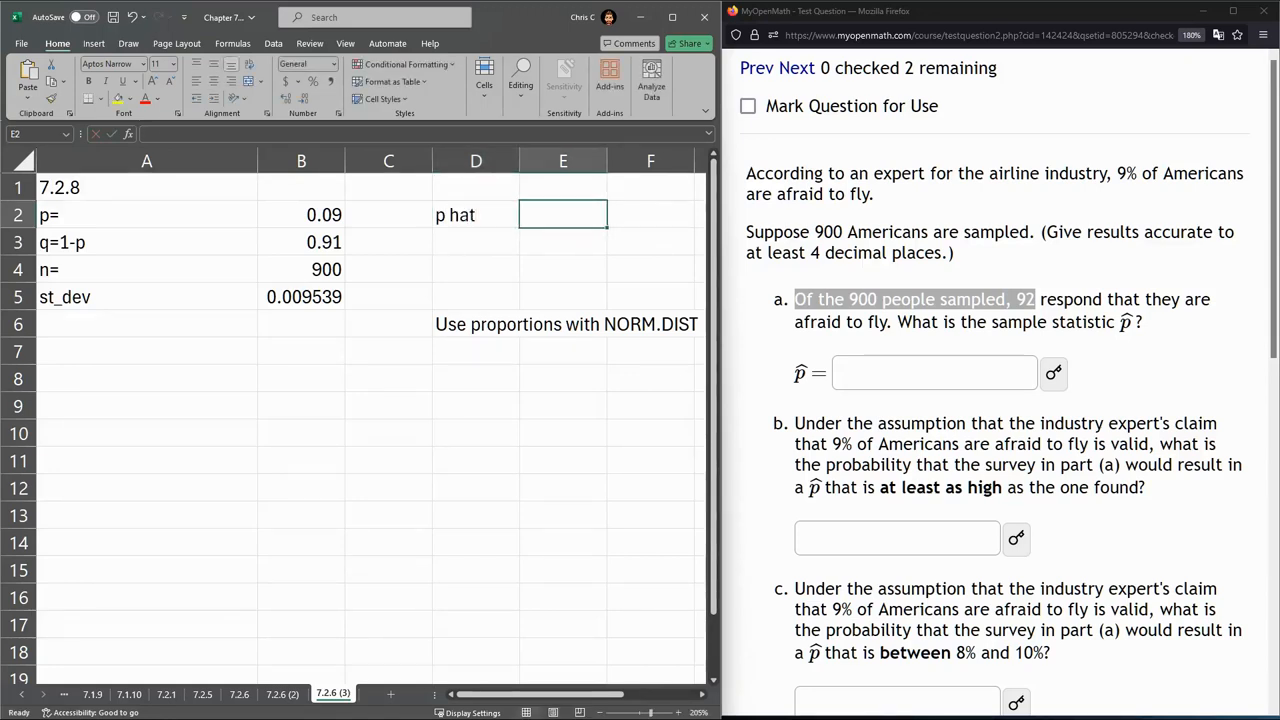
pyautogui.write('p hat =')
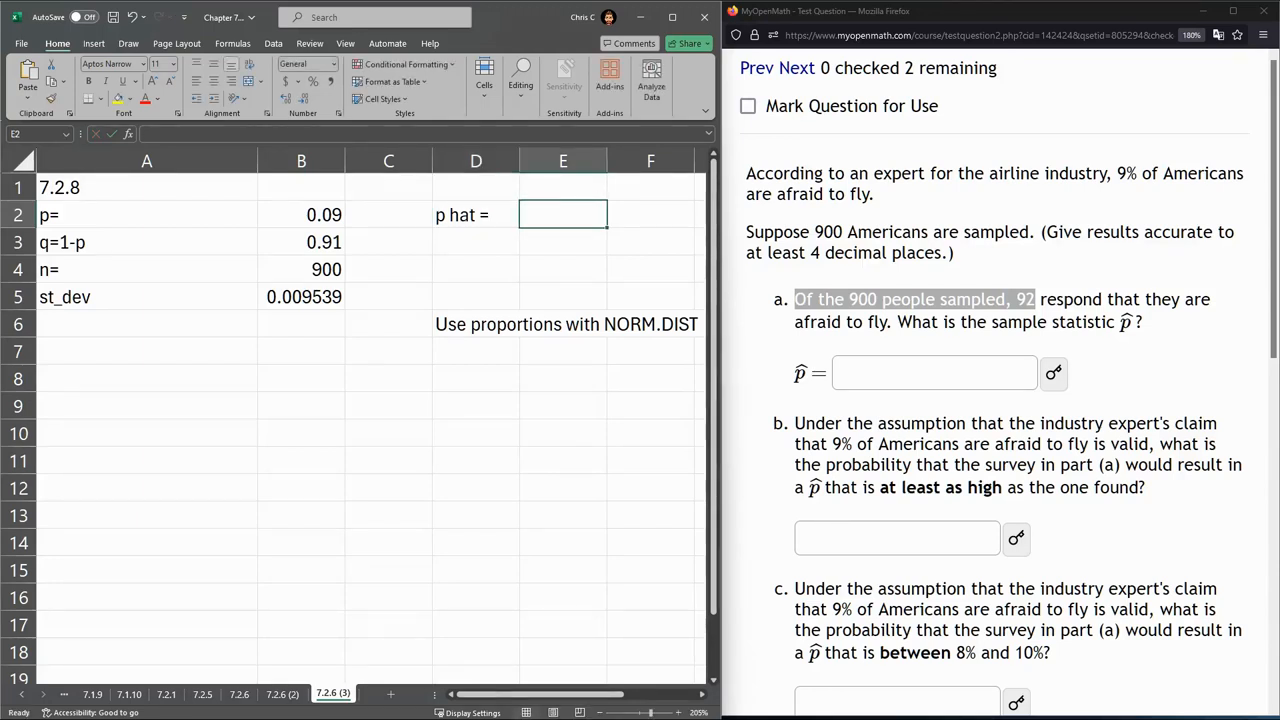
pyautogui.write('=9')
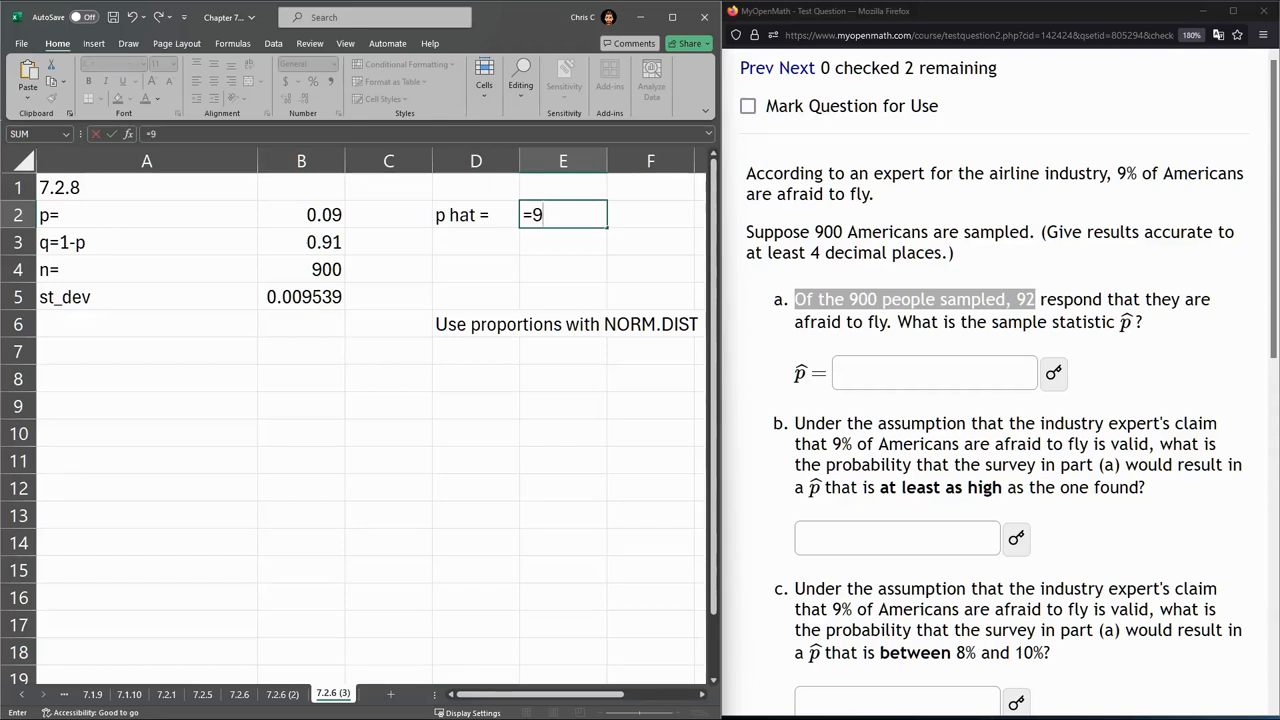
pyautogui.write('2/900')
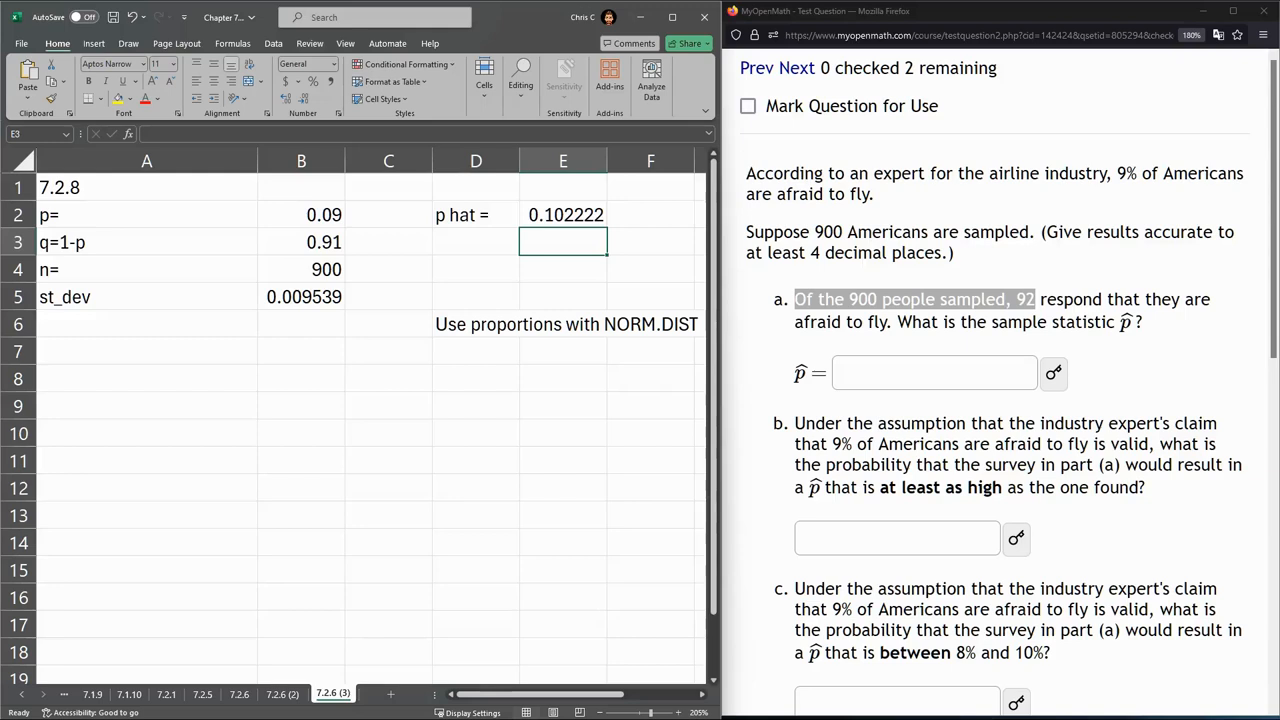
pyautogui.click(324, 214)
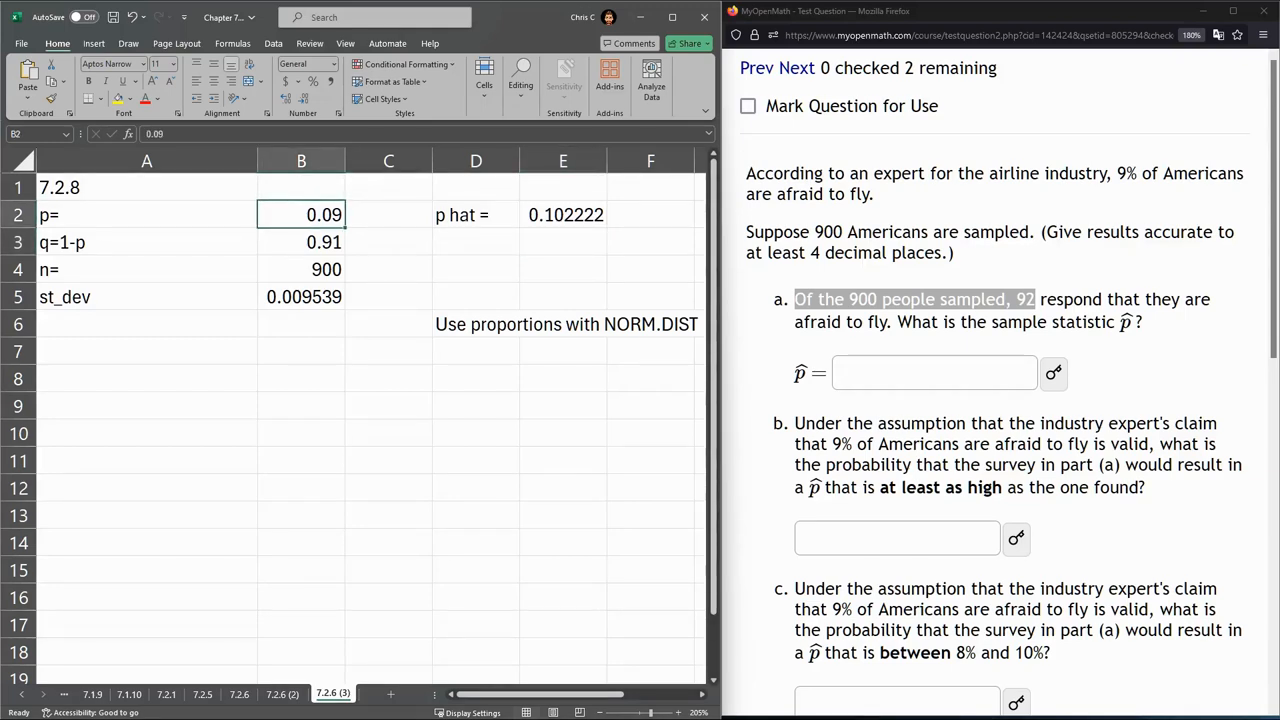
pyautogui.click(563, 214)
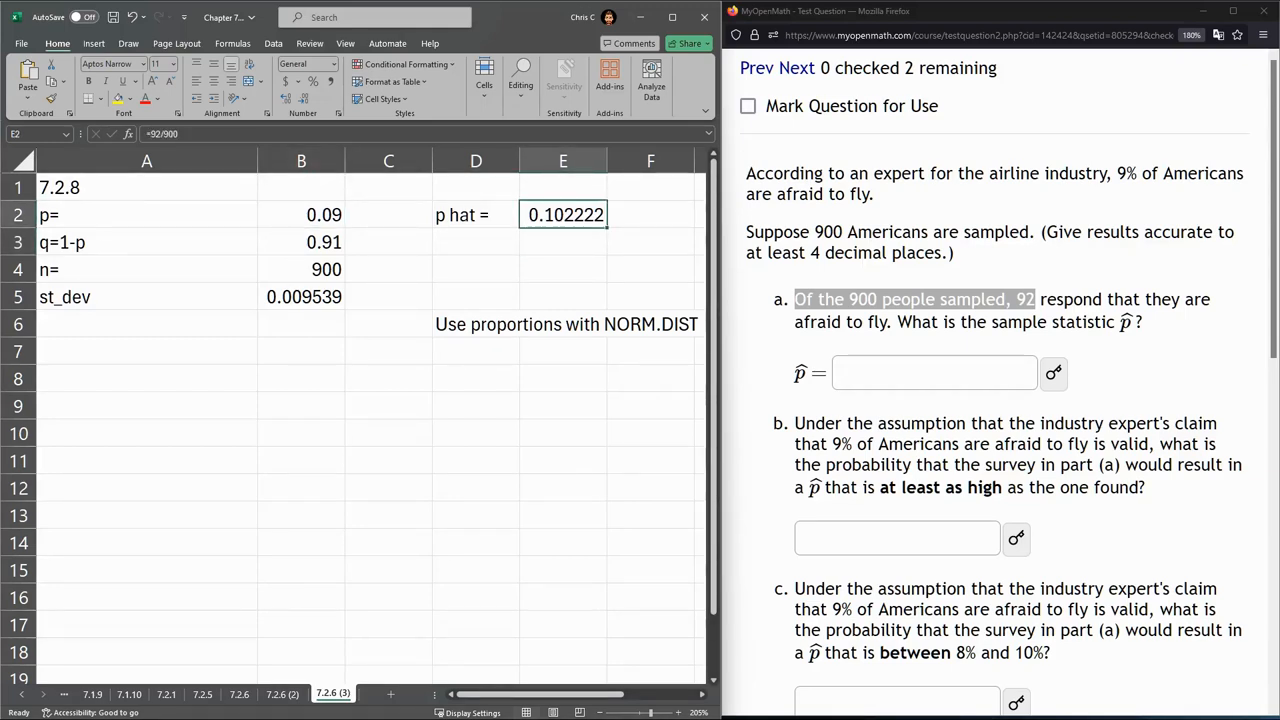
# - Enter .102222 as part (a)'s answer and submit it for grading
pyautogui.click(933, 372)
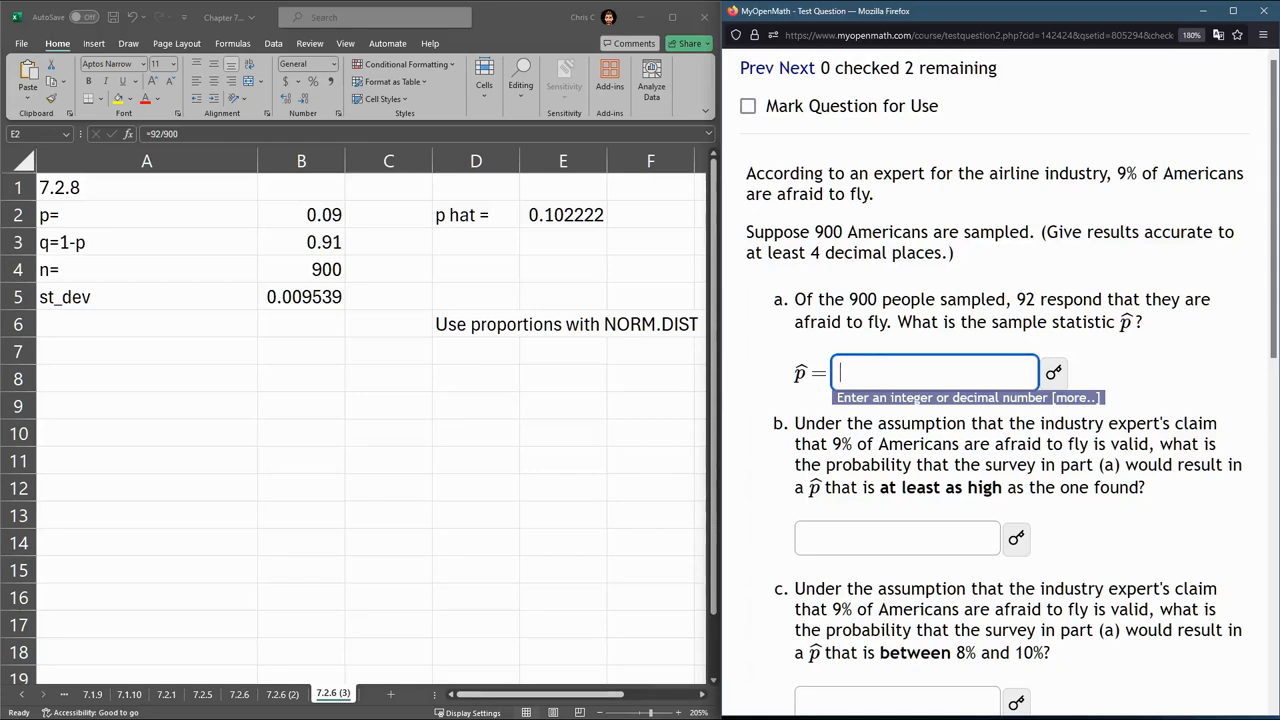
pyautogui.write('.102222')
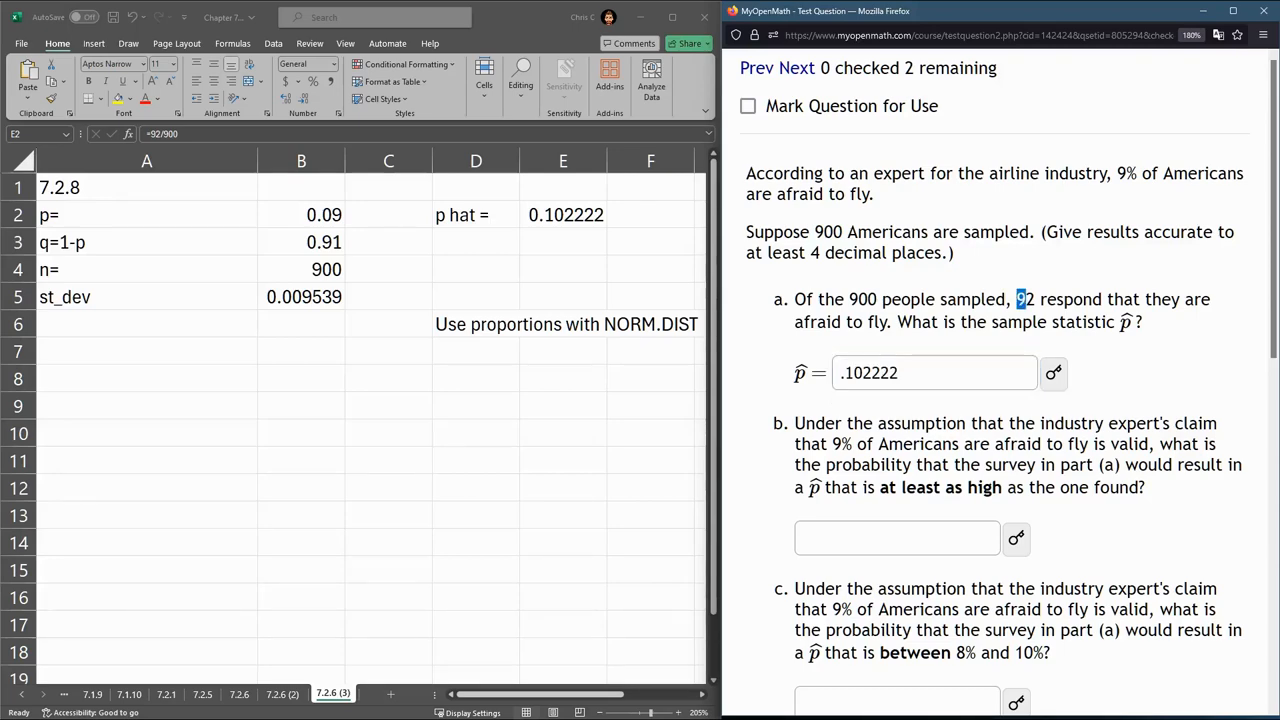
pyautogui.scroll(-3)
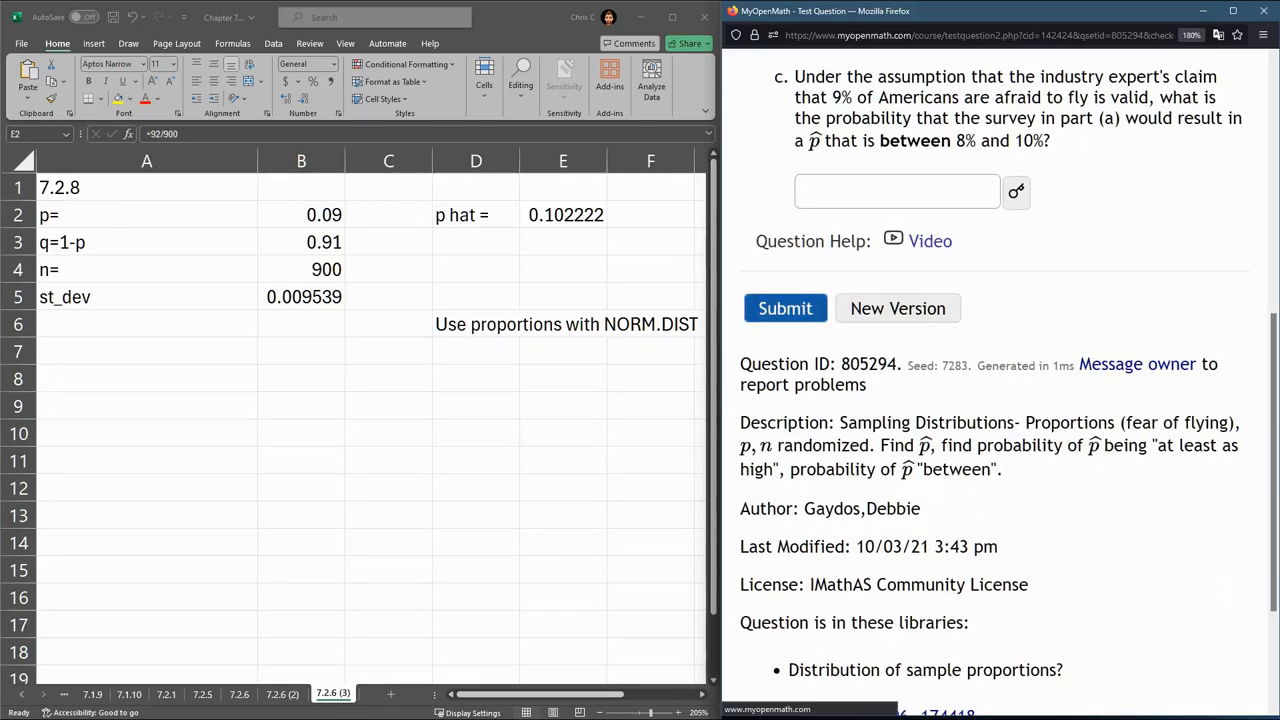
pyautogui.click(785, 308)
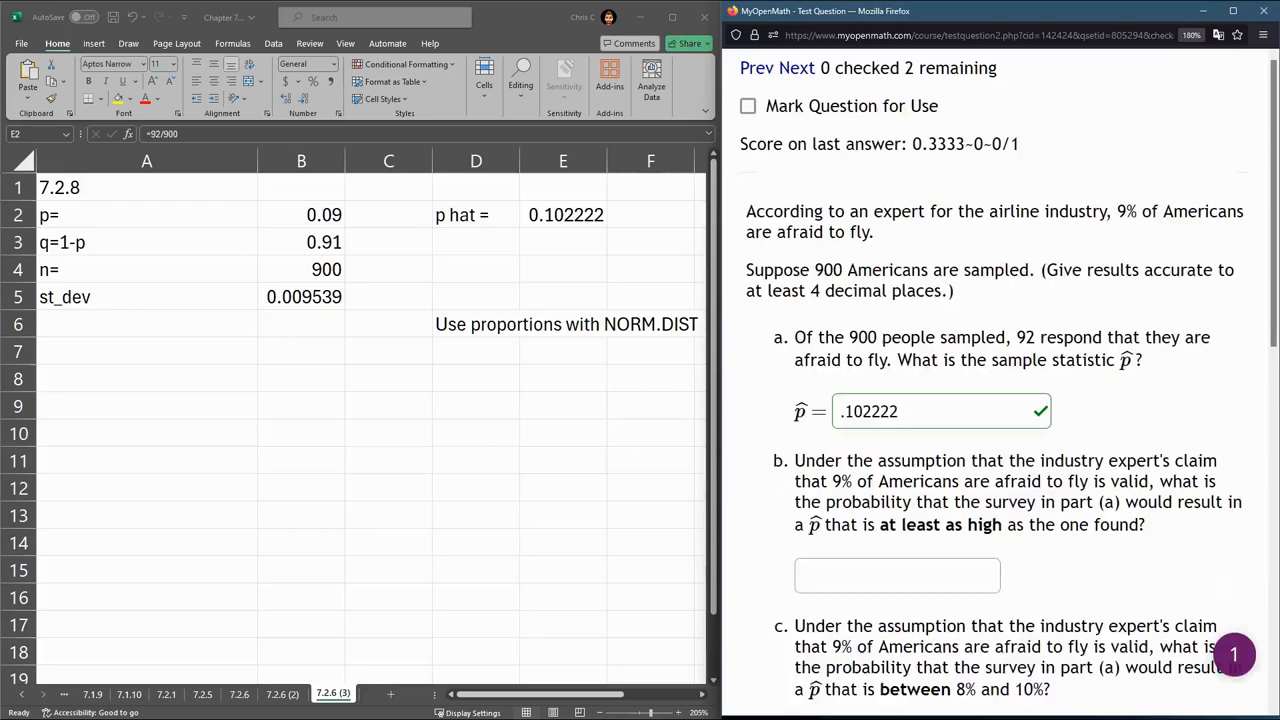
pyautogui.scroll(-3)
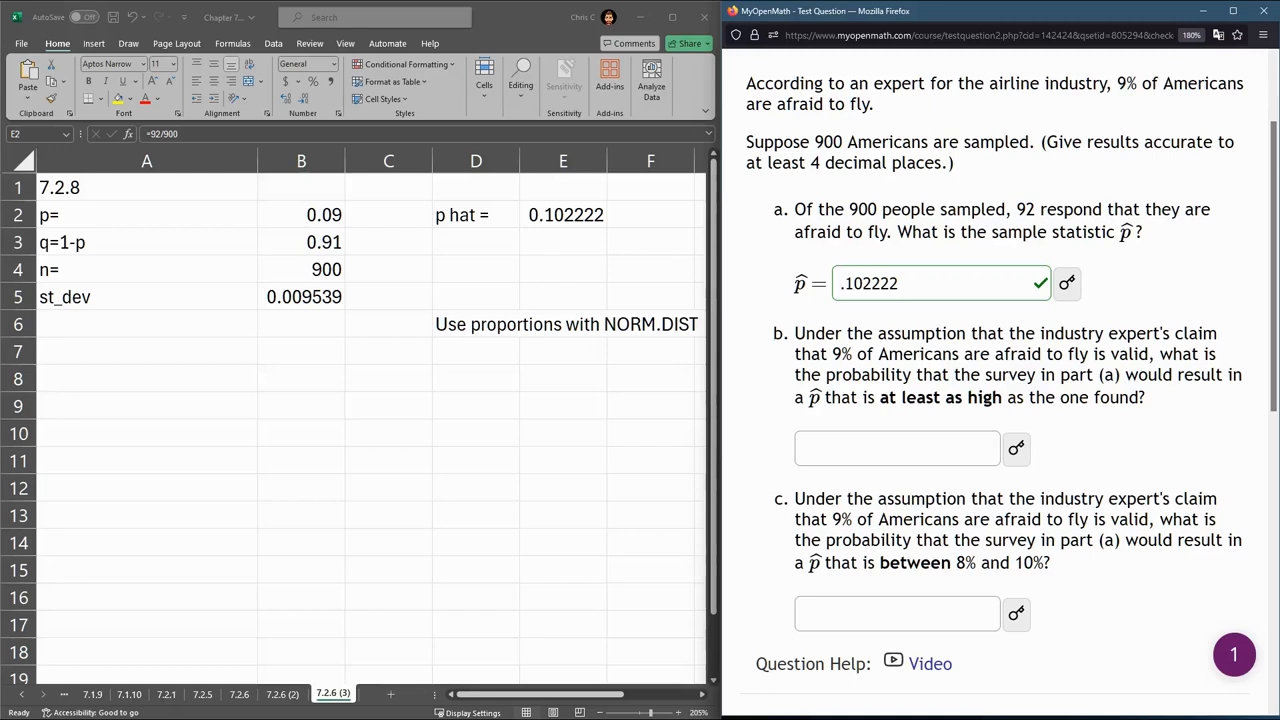
pyautogui.moveTo(794, 333); pyautogui.dragTo(975, 333)
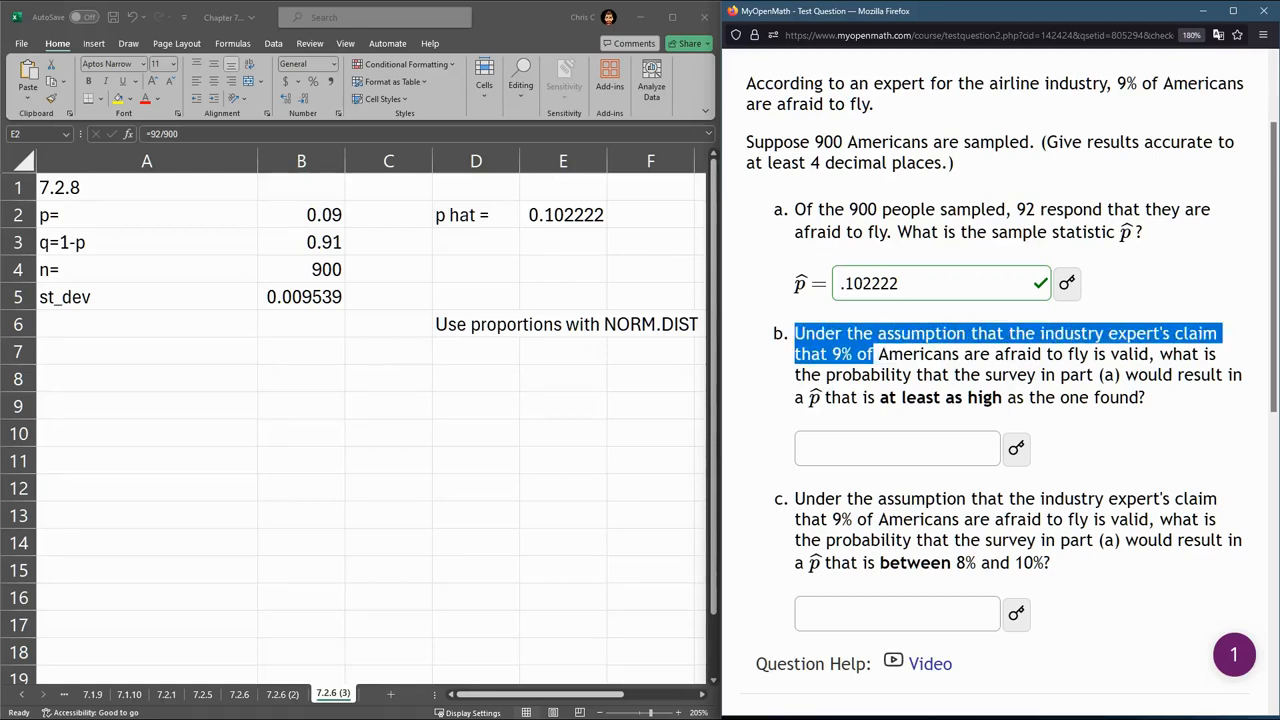
pyautogui.moveTo(872, 354); pyautogui.dragTo(997, 374)
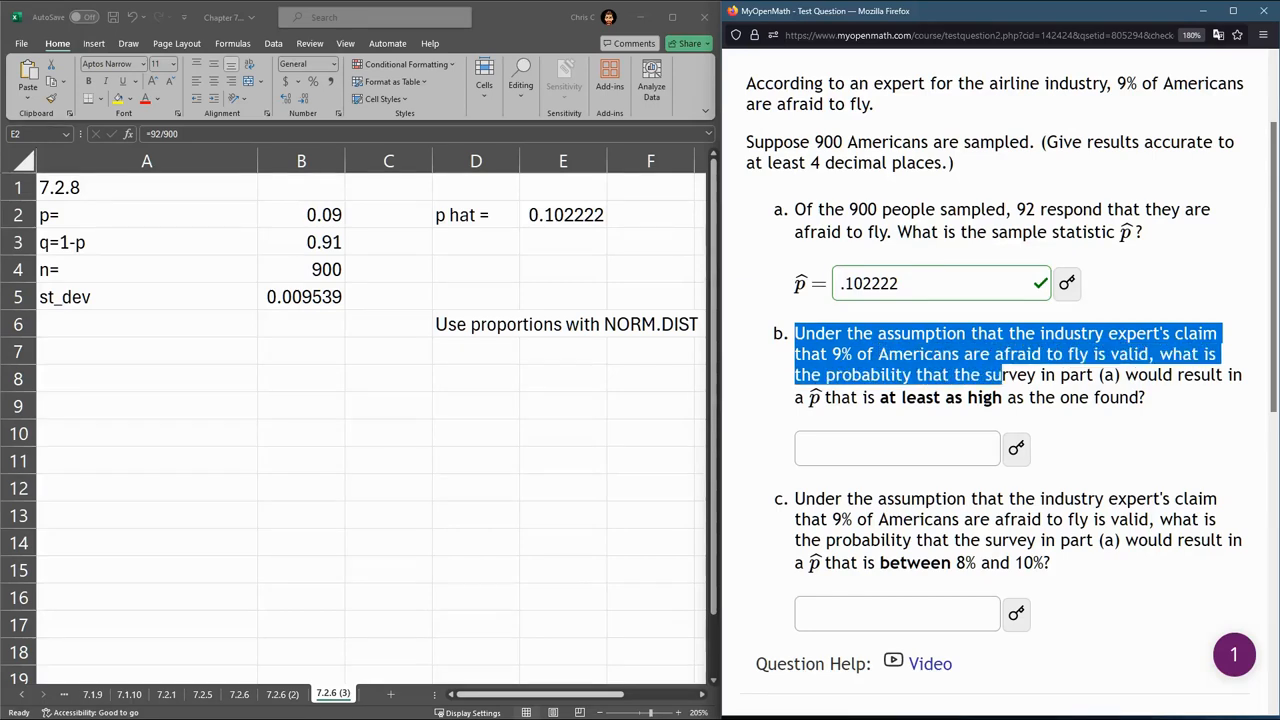
pyautogui.moveTo(996, 374); pyautogui.dragTo(1068, 374)
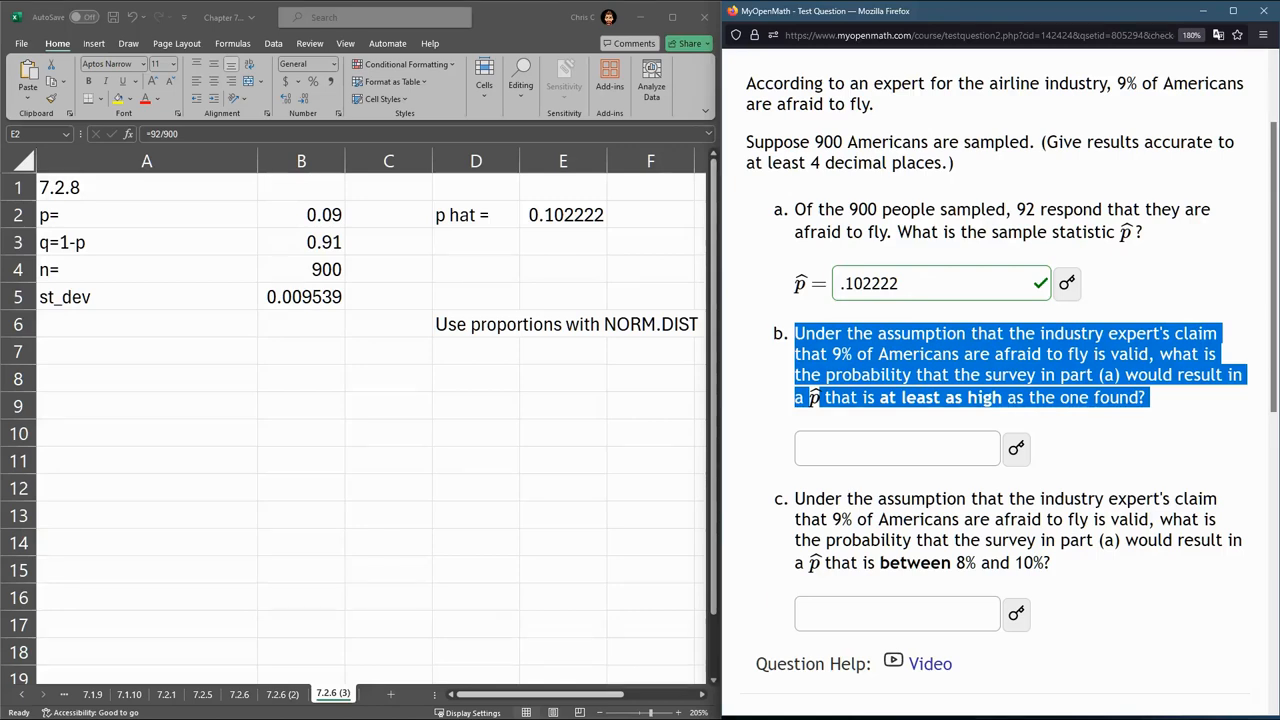
pyautogui.click(563, 214)
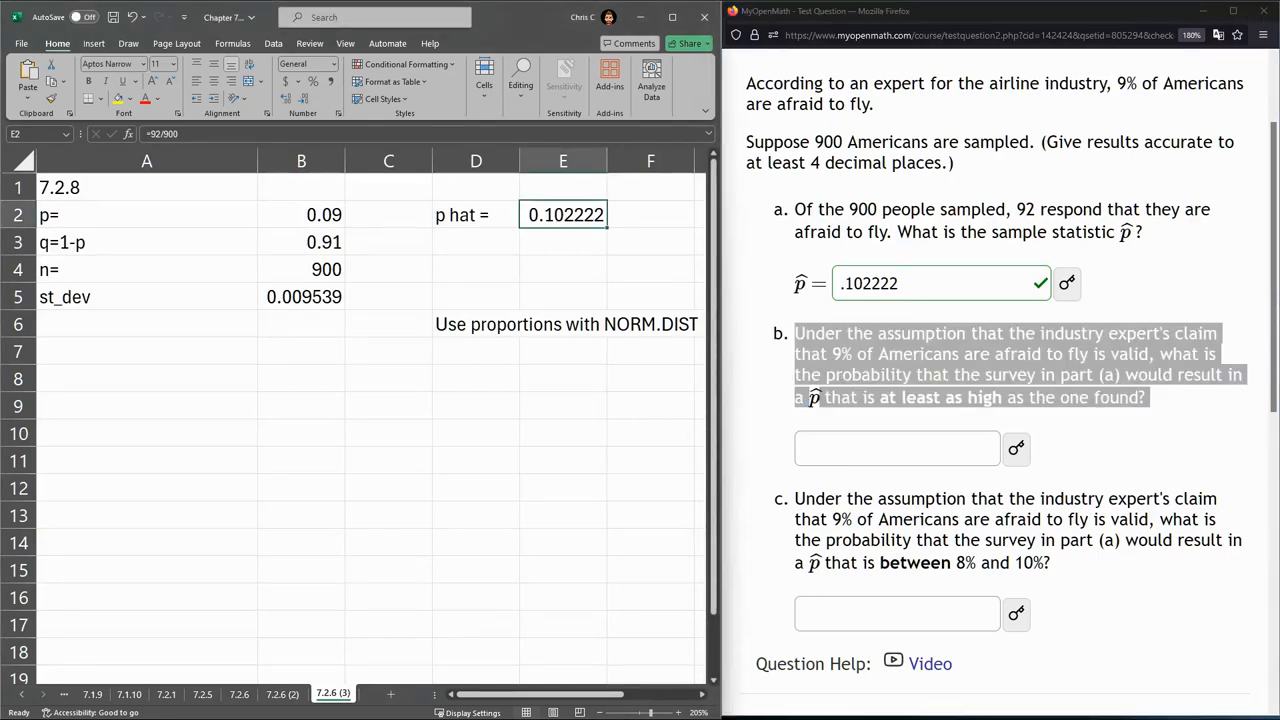
# - Enter =NORM.DIST(E2,B2,B5,TRUE) in A8, returning 0.899944787
pyautogui.click(146, 378)
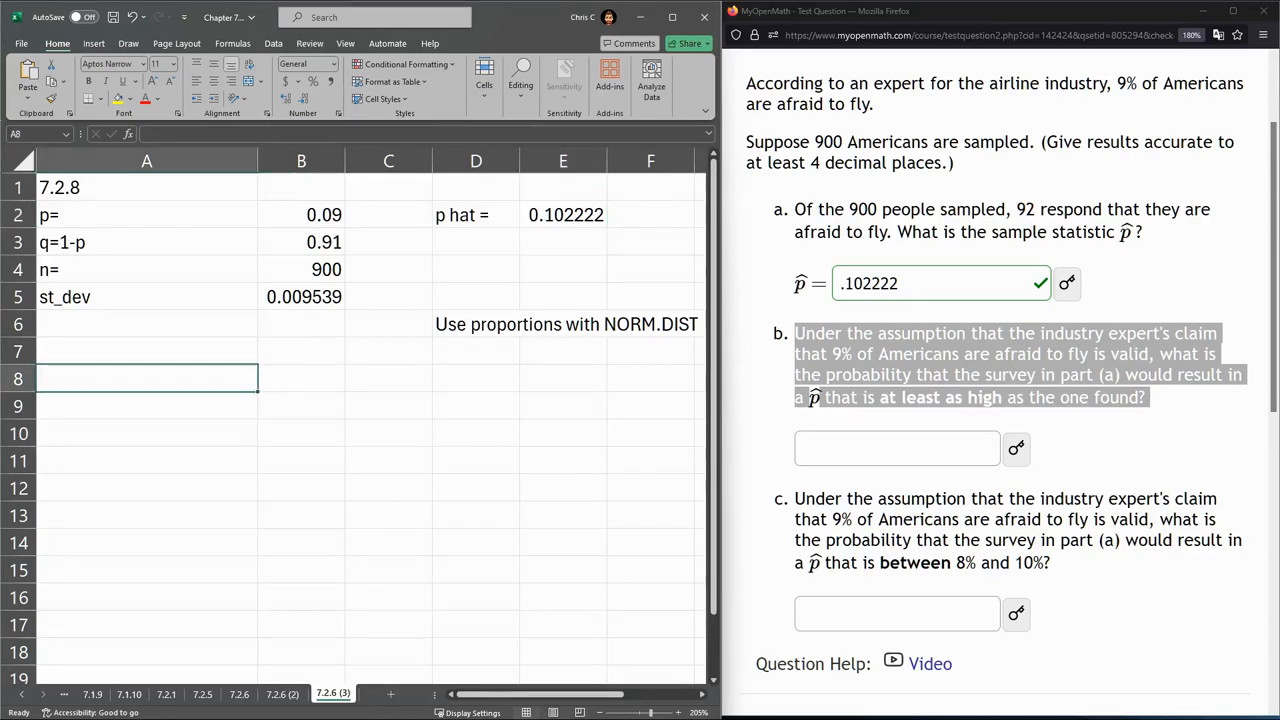
pyautogui.write('=NO')
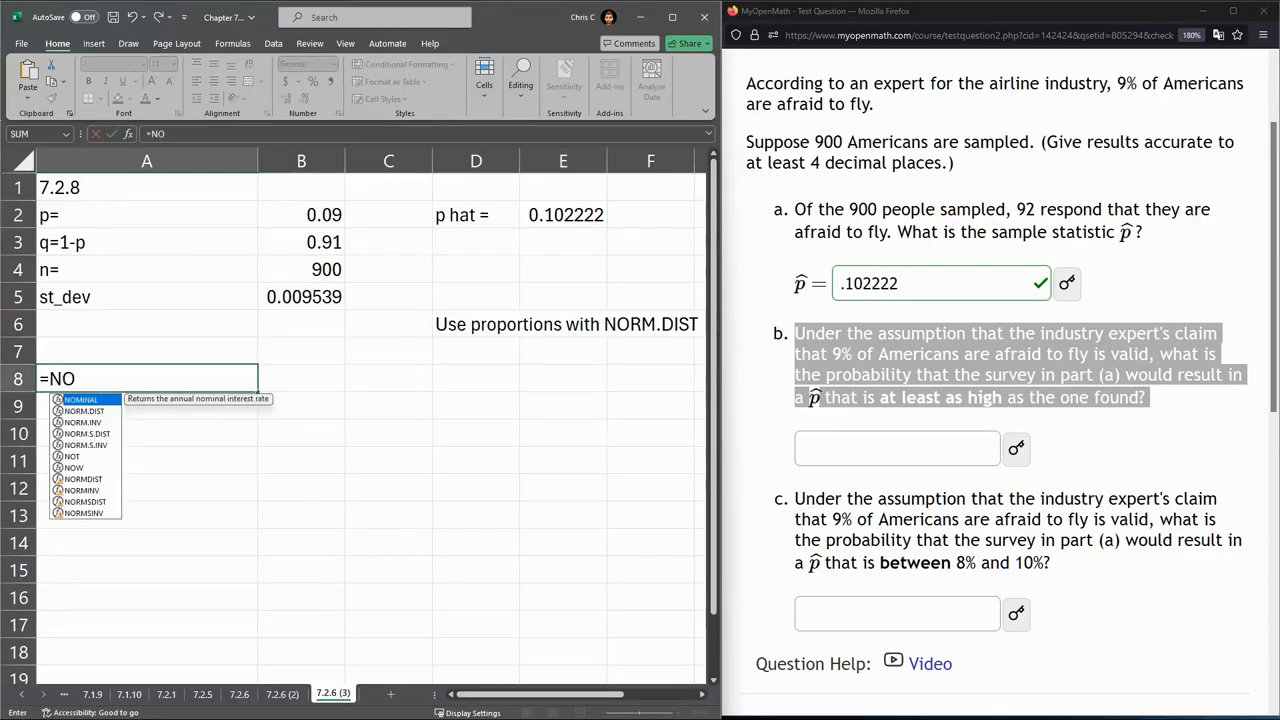
pyautogui.write('NORM.DIST(')
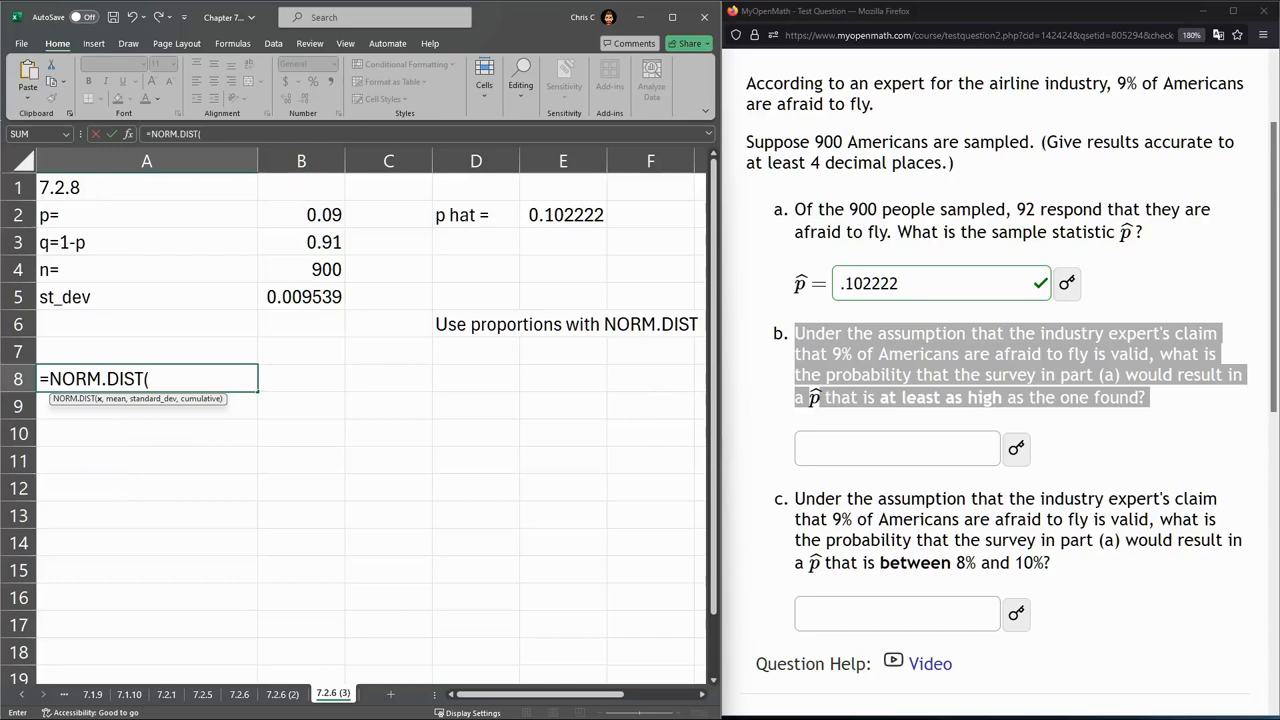
pyautogui.click(389, 705)
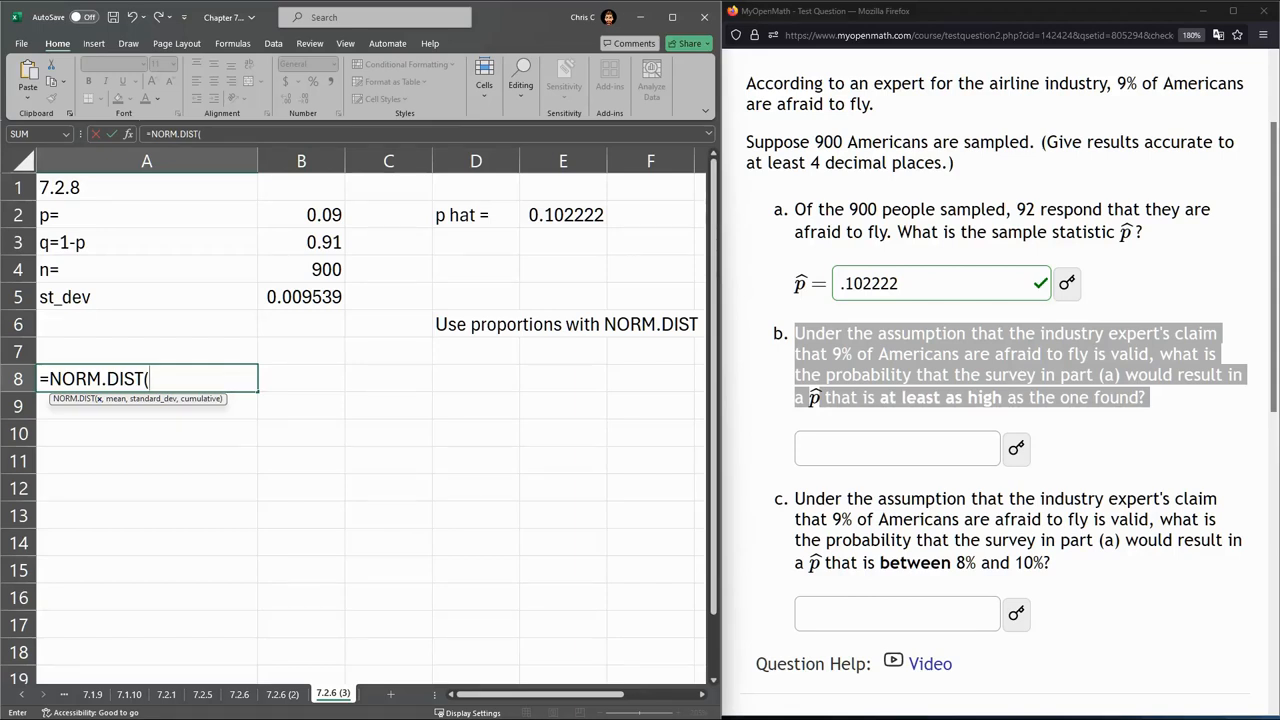
pyautogui.click(563, 214)
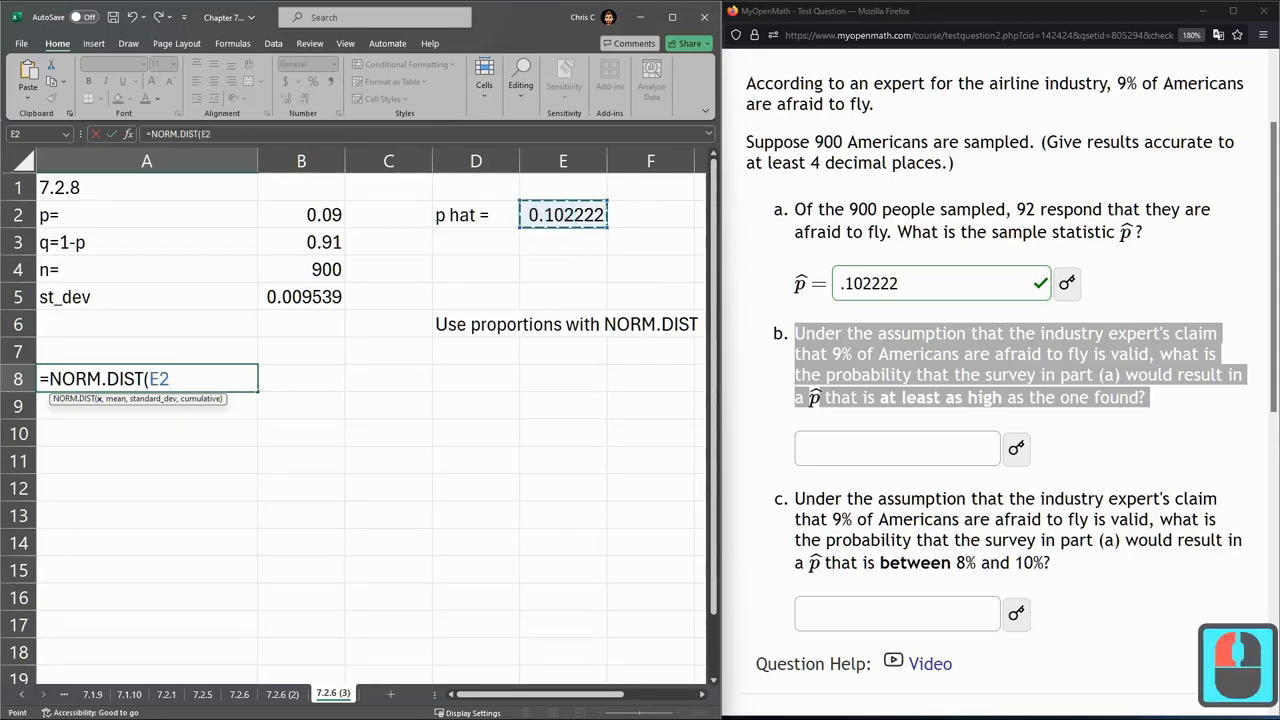
pyautogui.write(',')
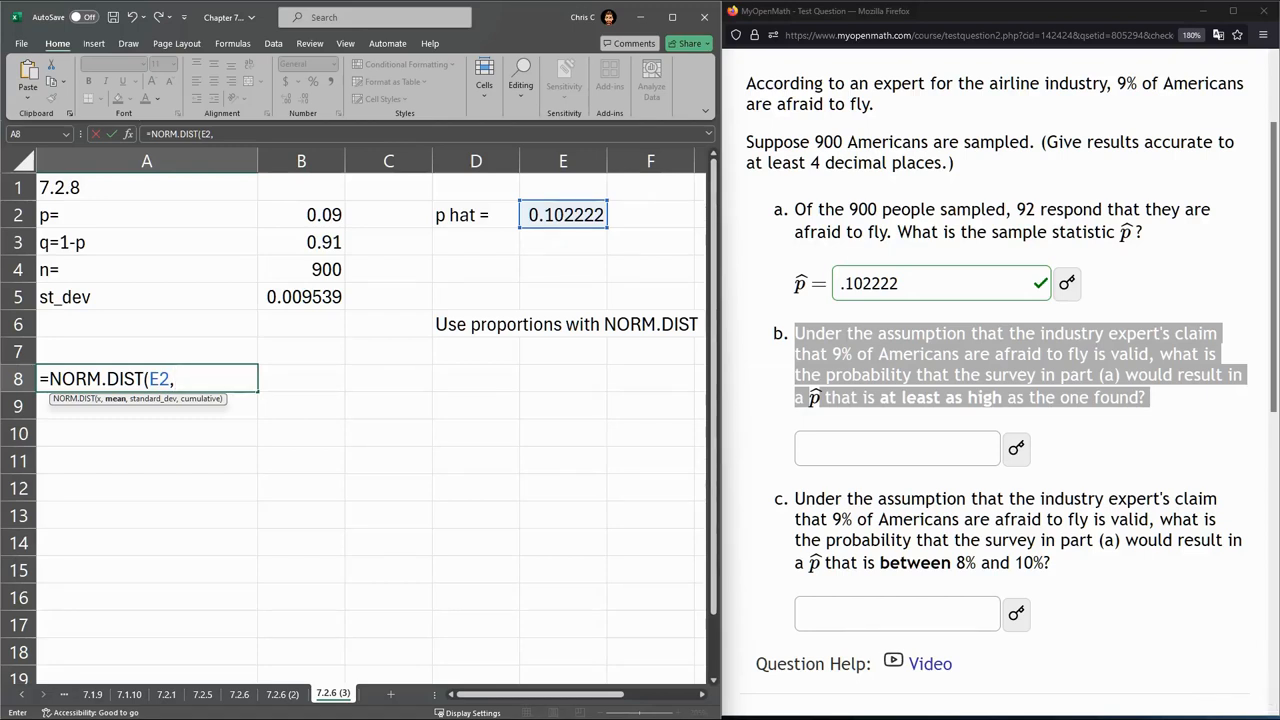
pyautogui.click(301, 214)
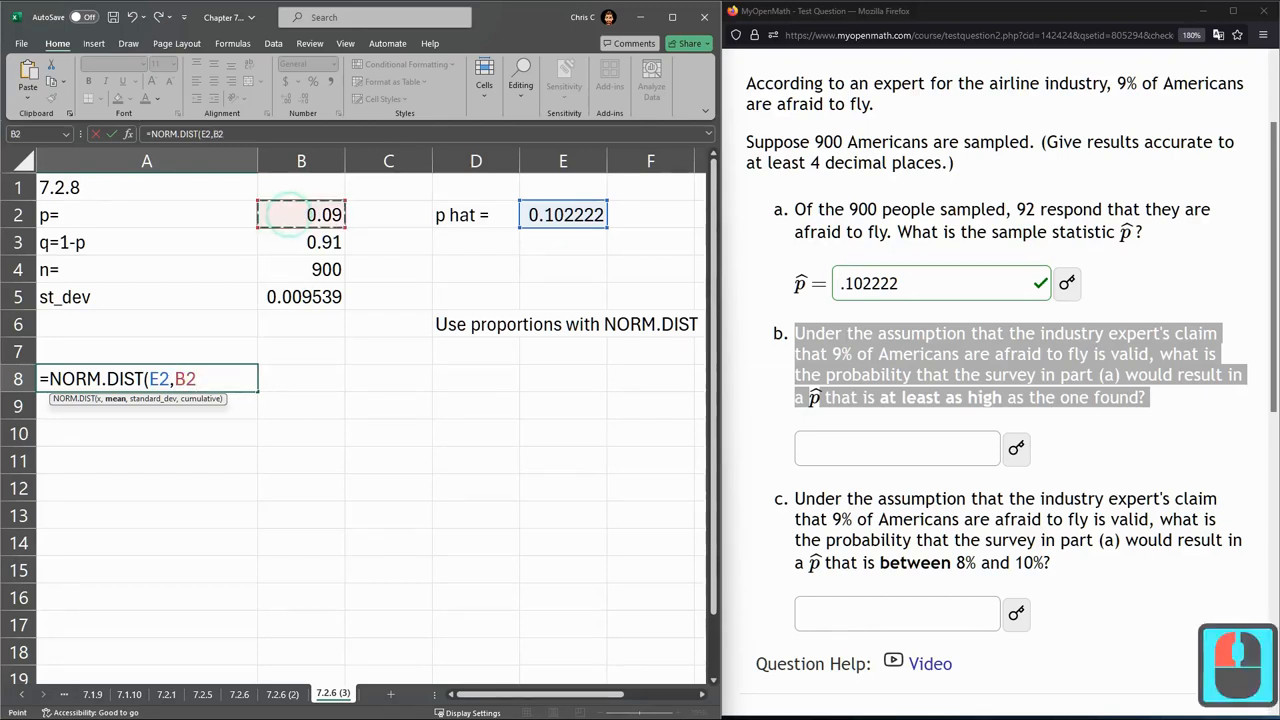
pyautogui.write(',')
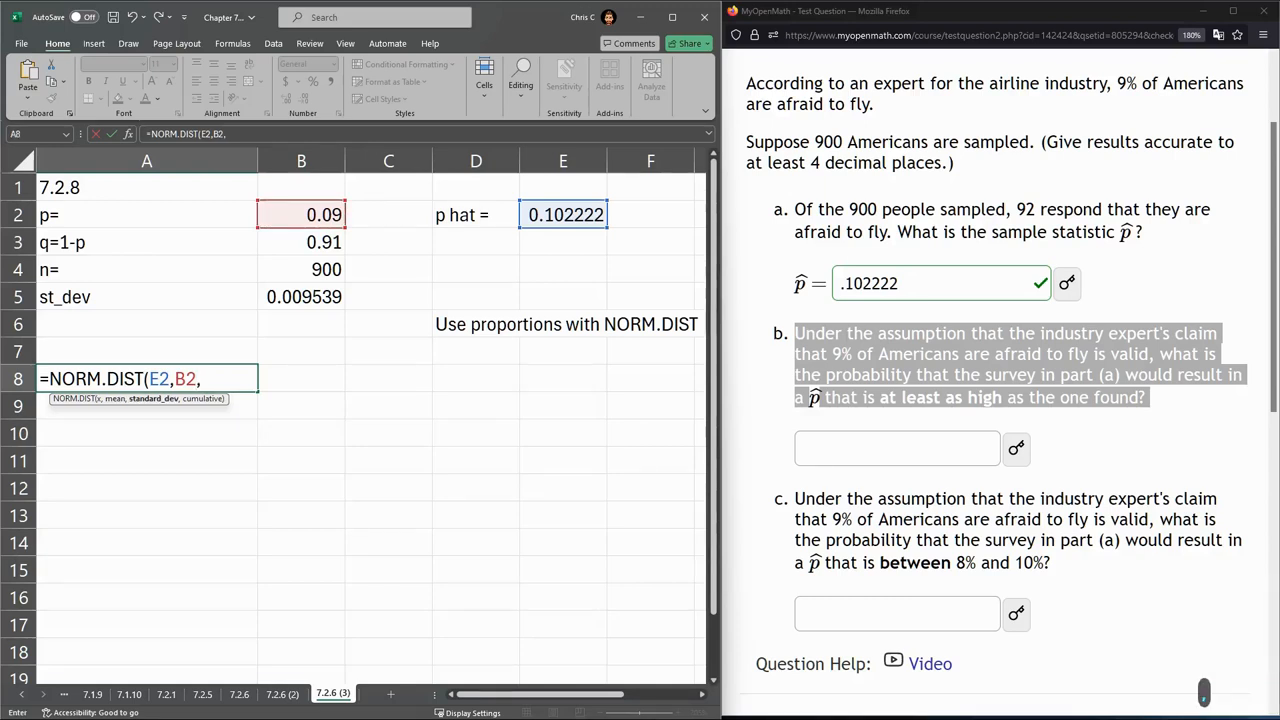
pyautogui.click(301, 296)
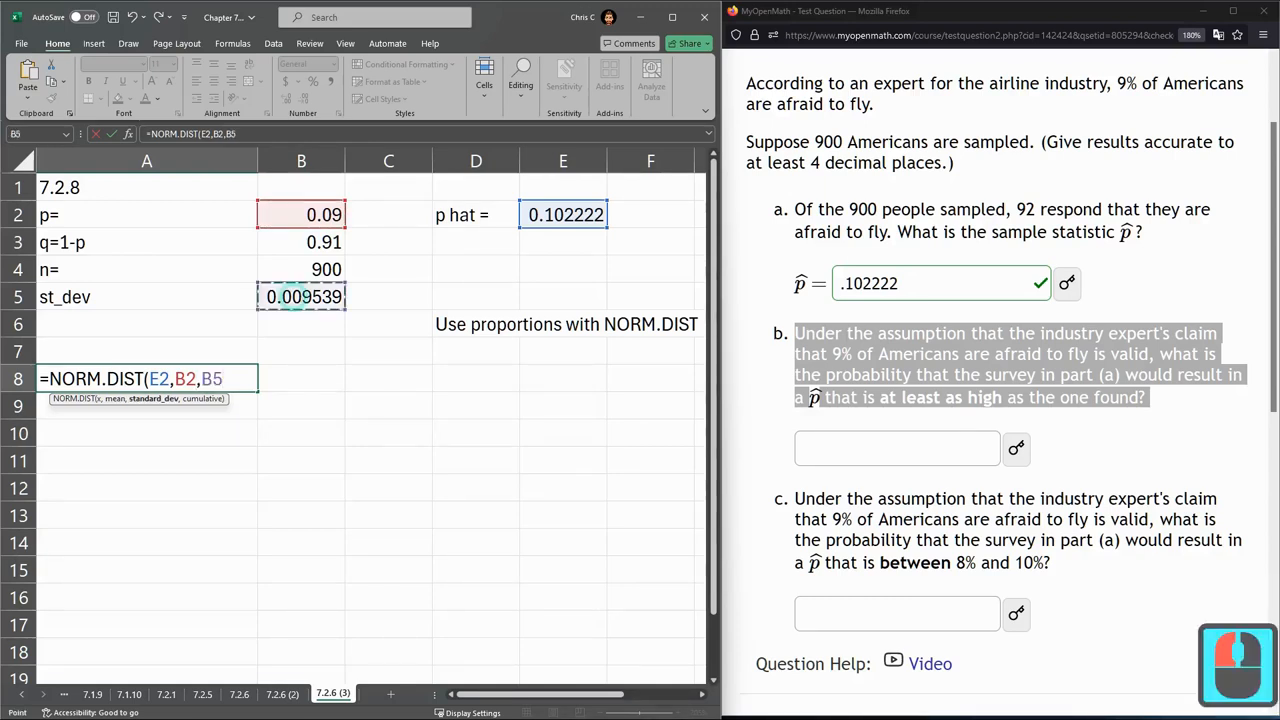
pyautogui.write(',')
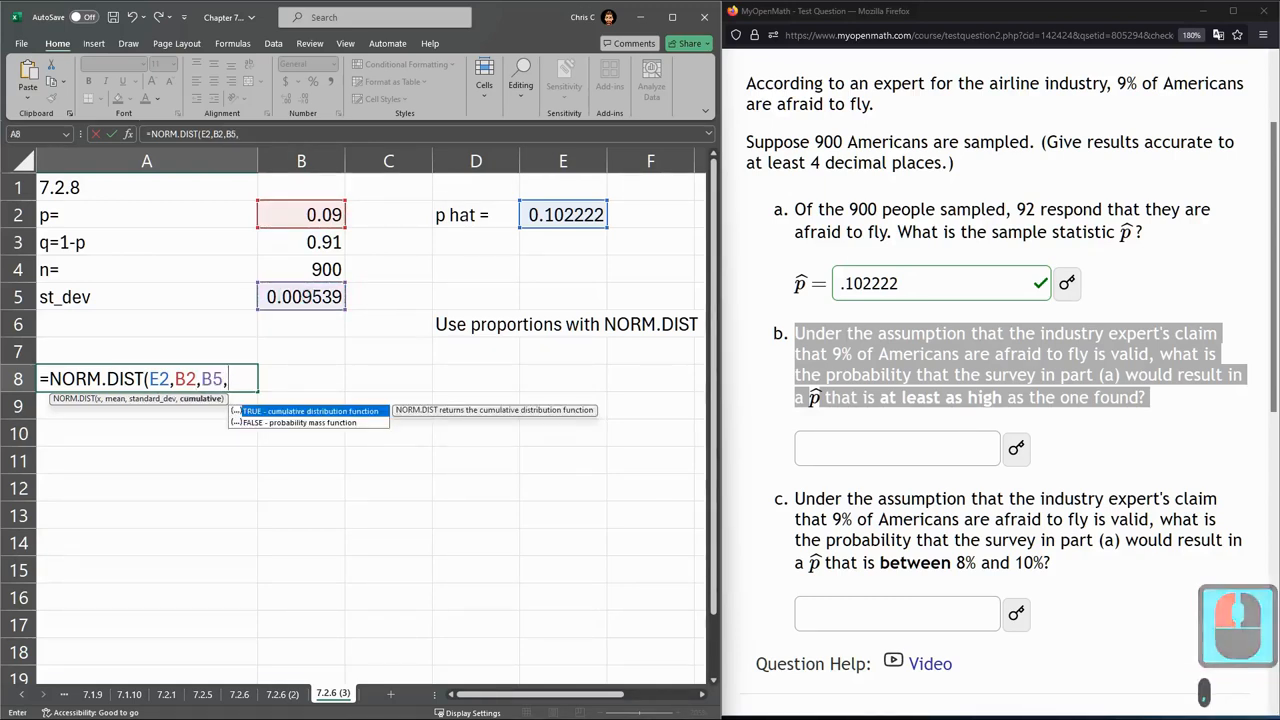
pyautogui.write('true)')
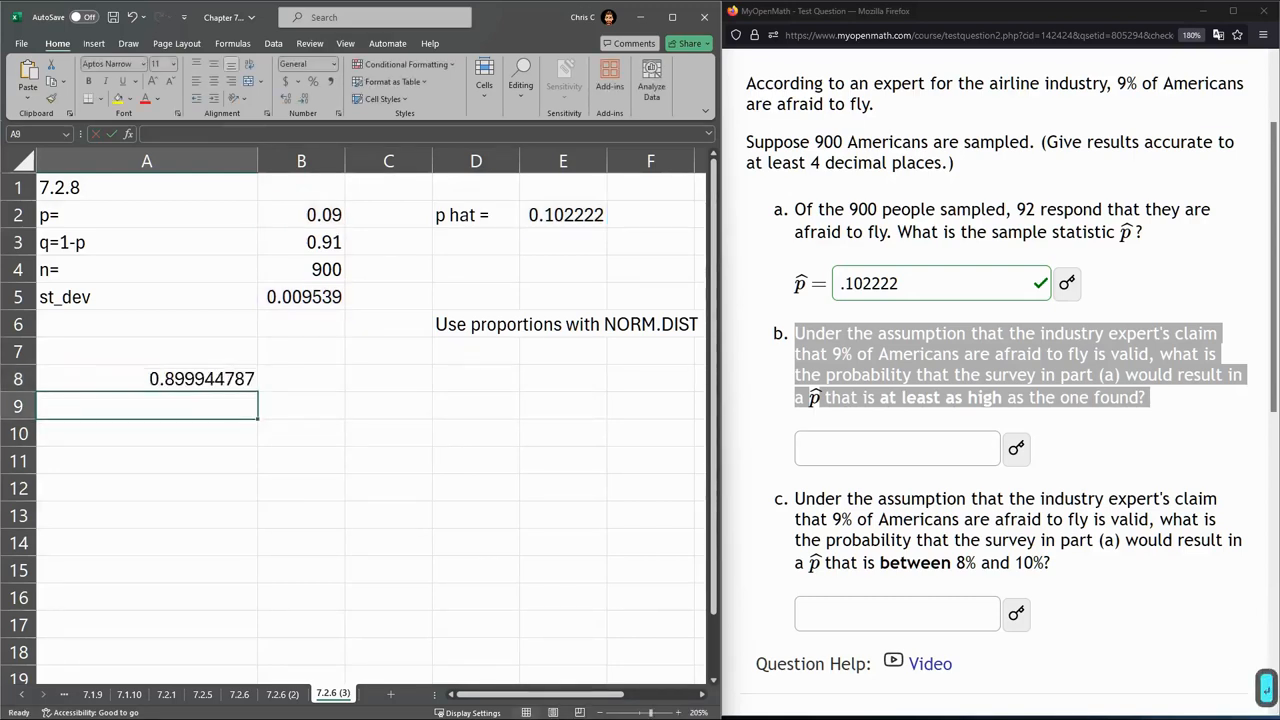
# - Submit .899944787 as part (b)'s answer and view the incorrect result
pyautogui.click(896, 448)
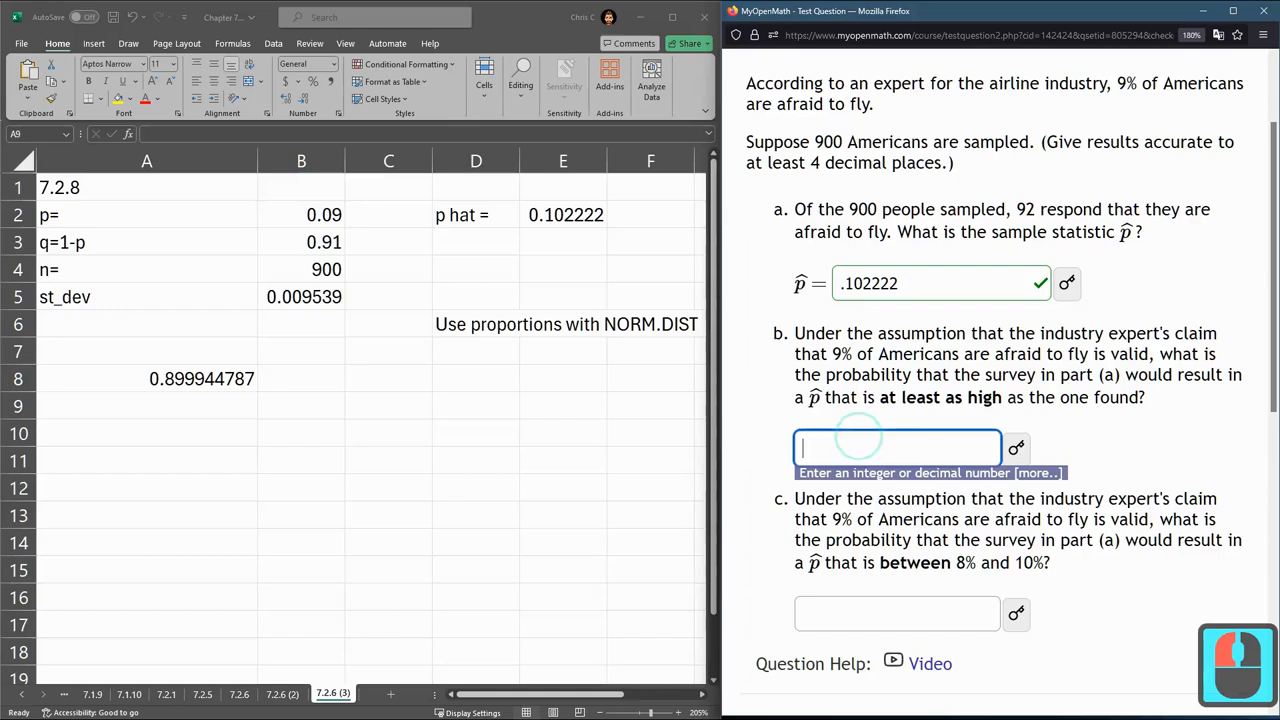
pyautogui.write('.899944787')
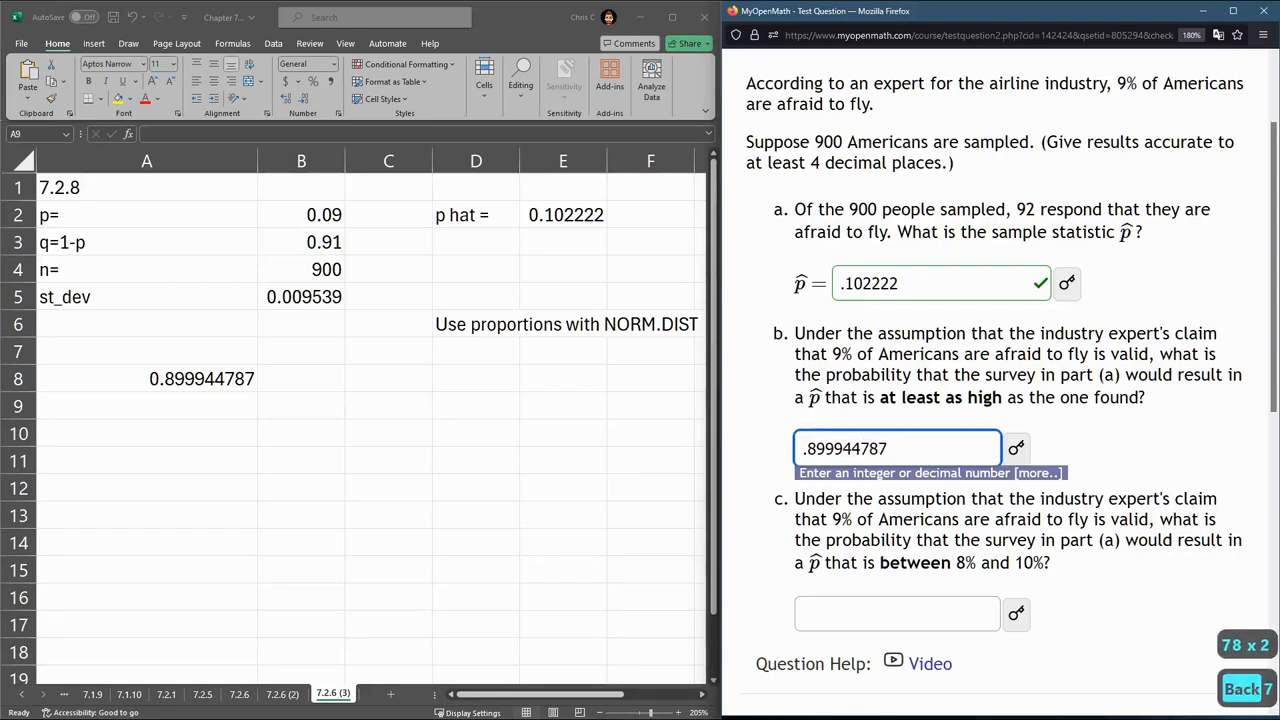
pyautogui.scroll(-3)
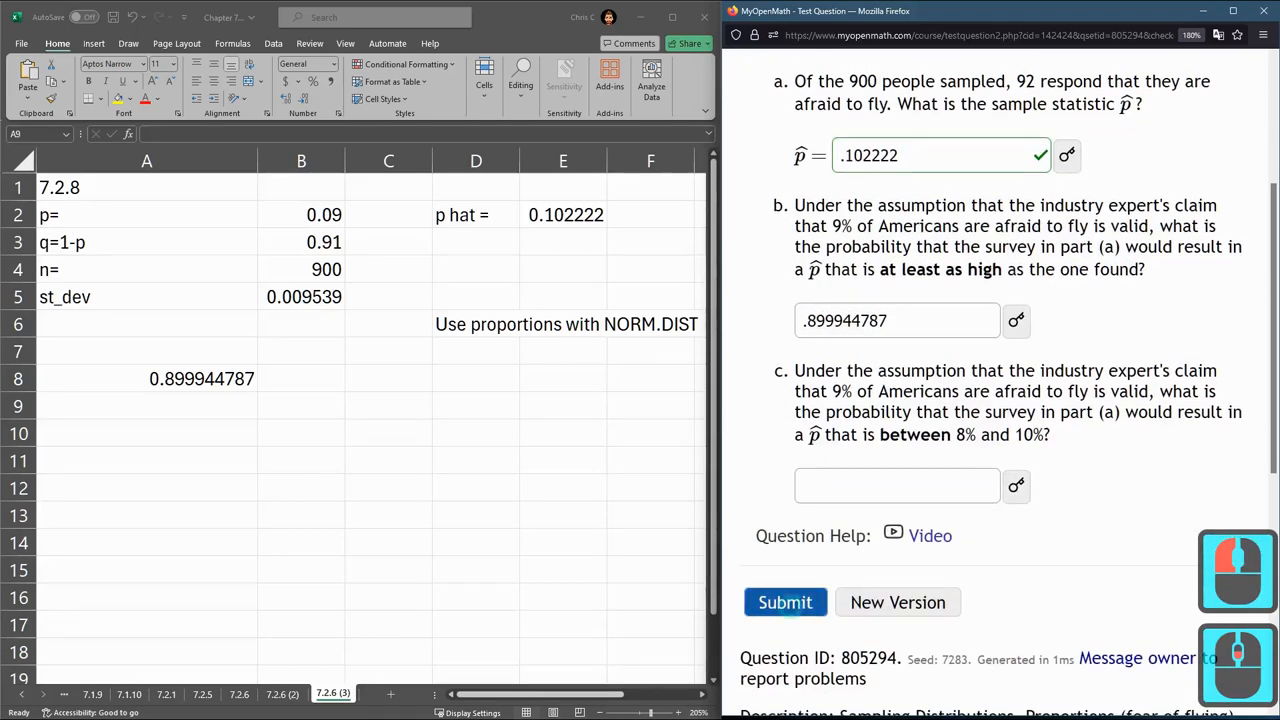
pyautogui.click(785, 602)
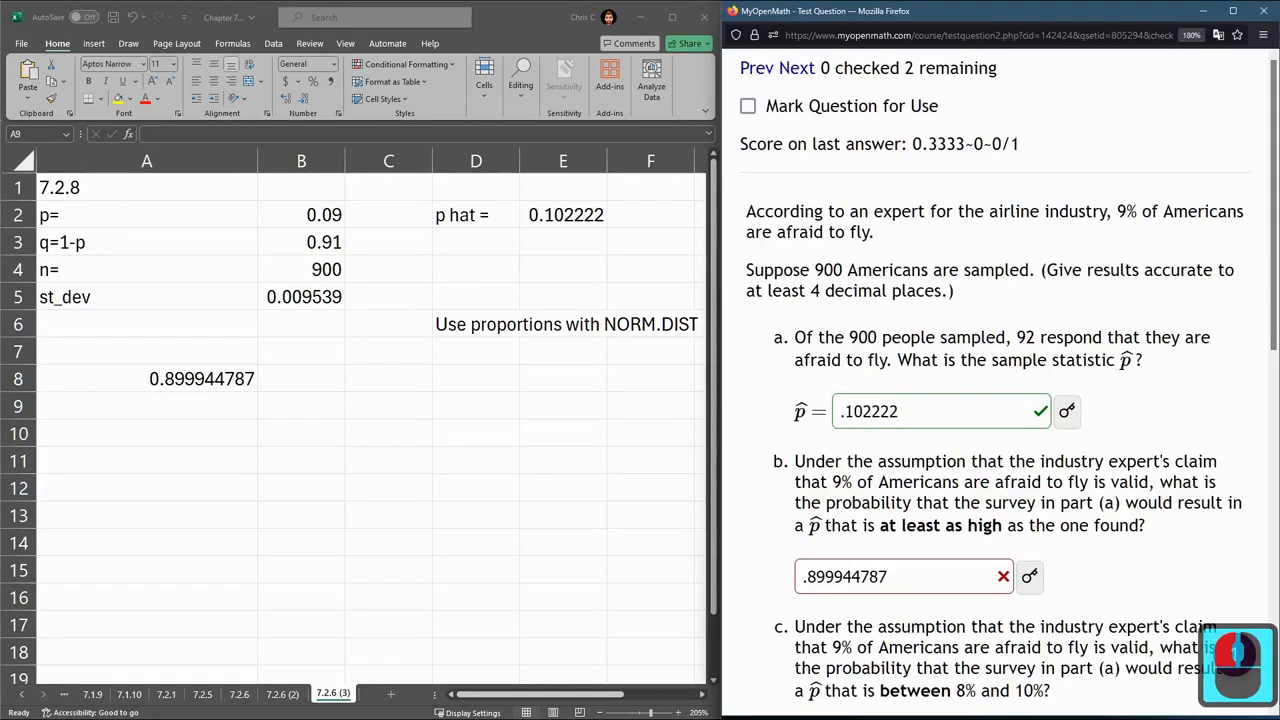
pyautogui.scroll(-3)
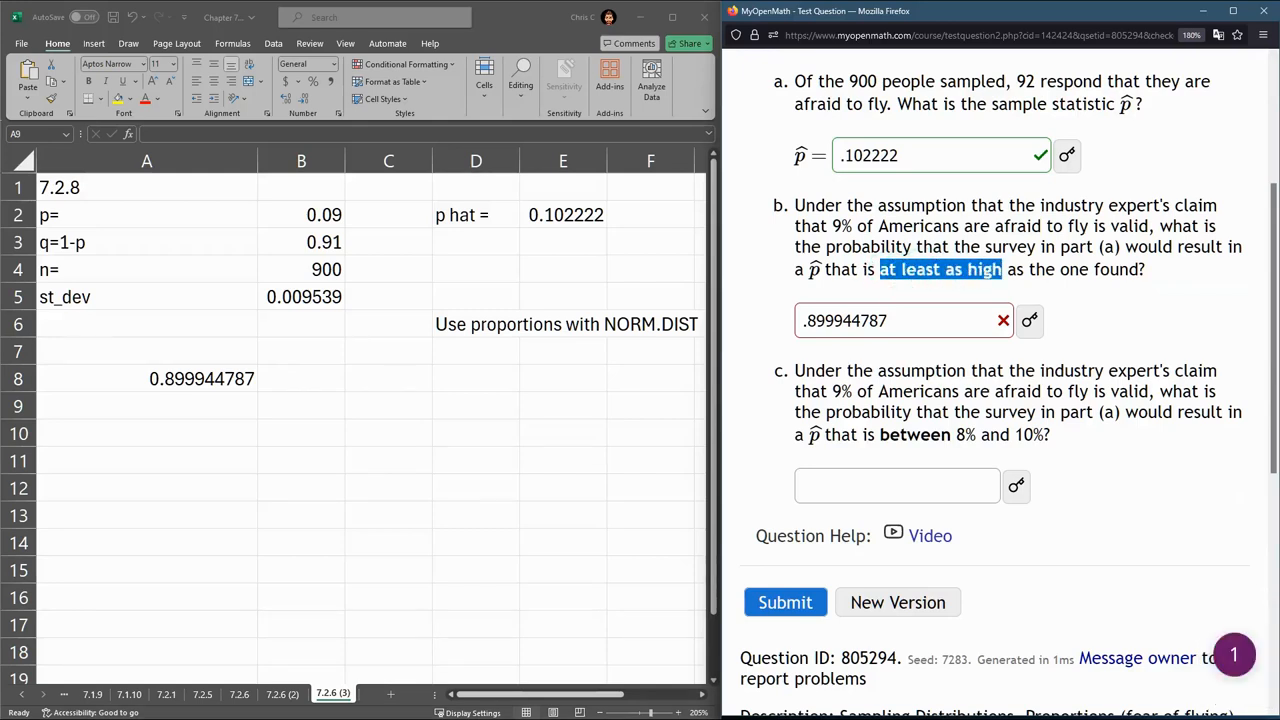
# - Change A8 to =1-NORM.DIST(E2,B2,B5,TRUE), giving 0.100055213
pyautogui.click(147, 405)
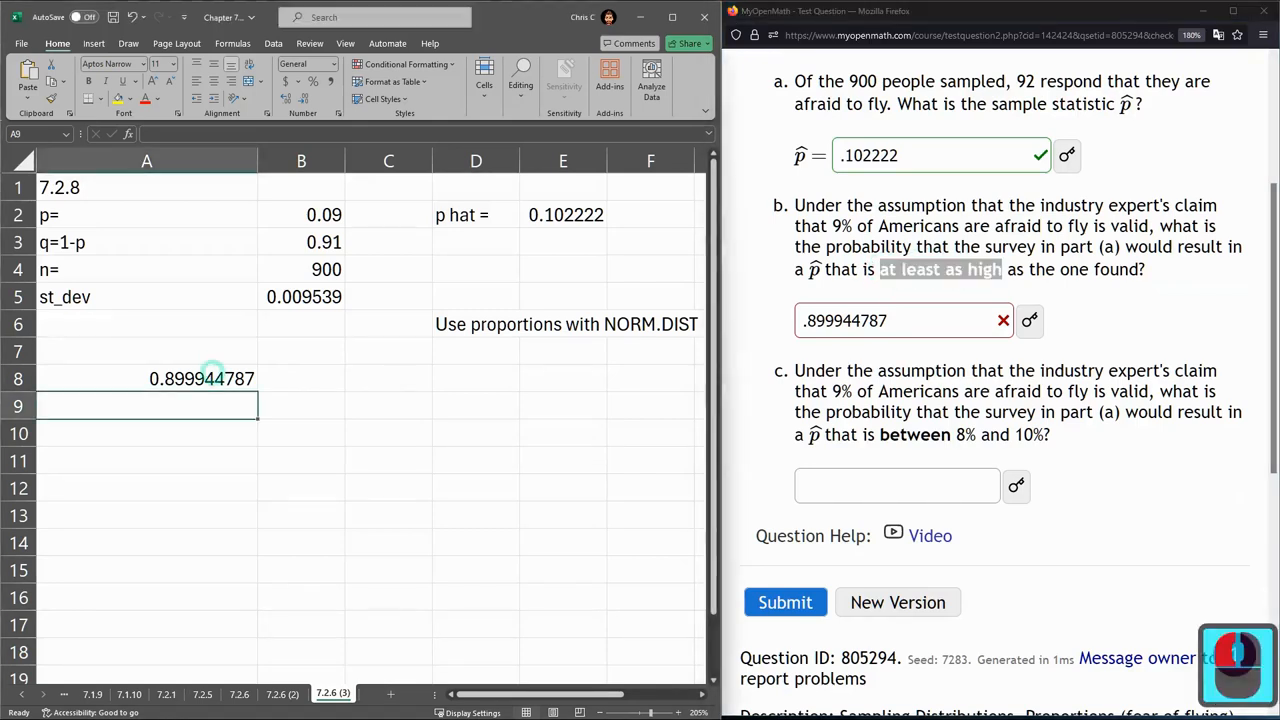
pyautogui.write('=NORM.DIST(E2,B2,B5,TRUE)')
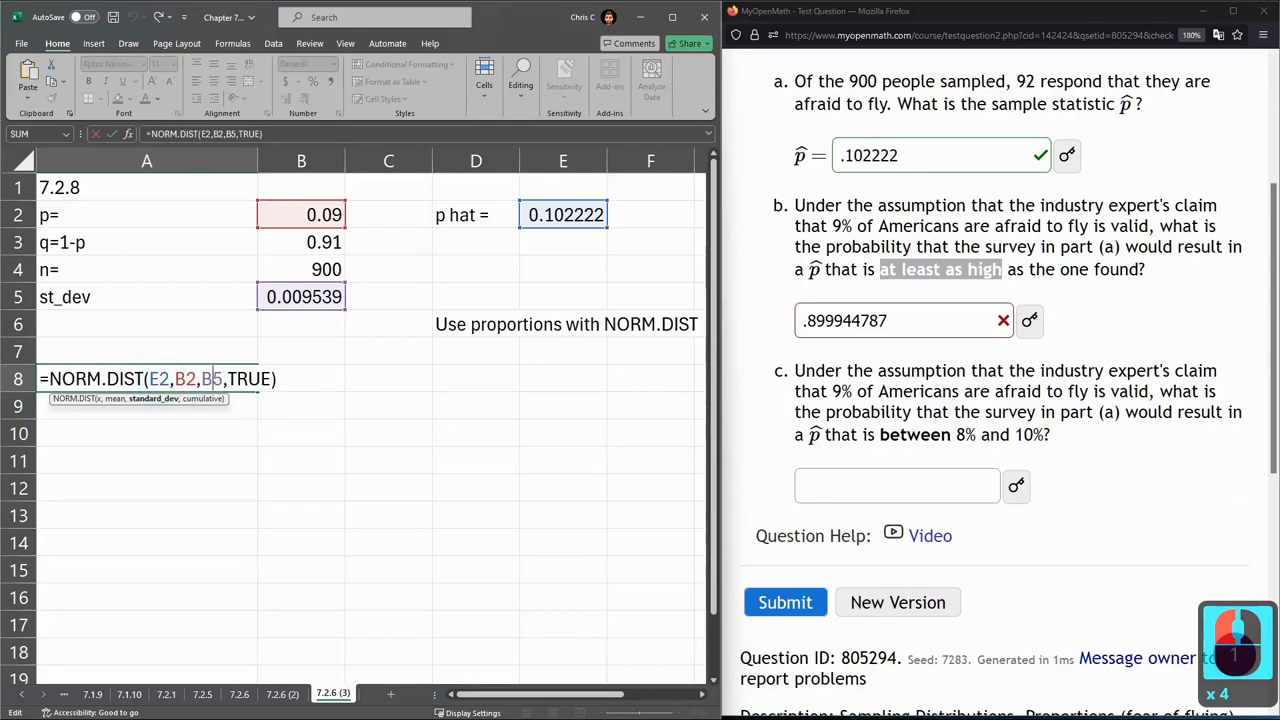
pyautogui.click(158, 379)
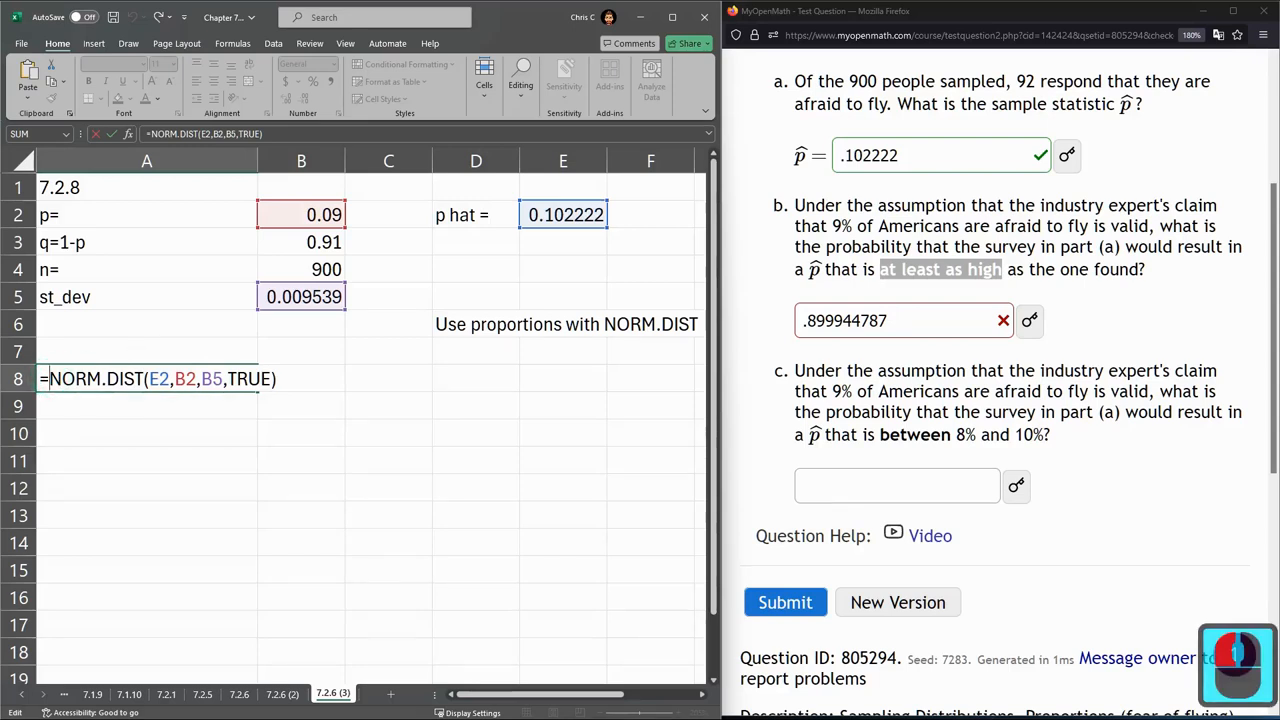
pyautogui.write('1-')
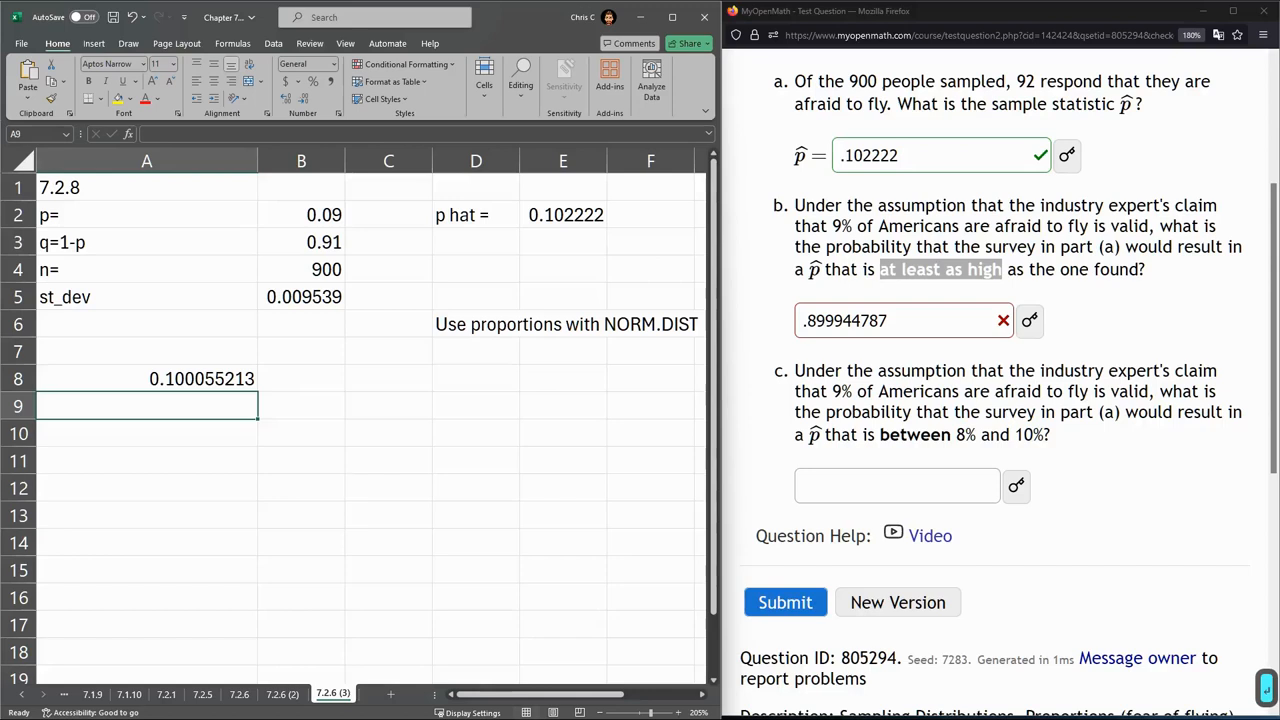
# - Label the A8 result in B8 as P(X>.102222)
pyautogui.write('P(')
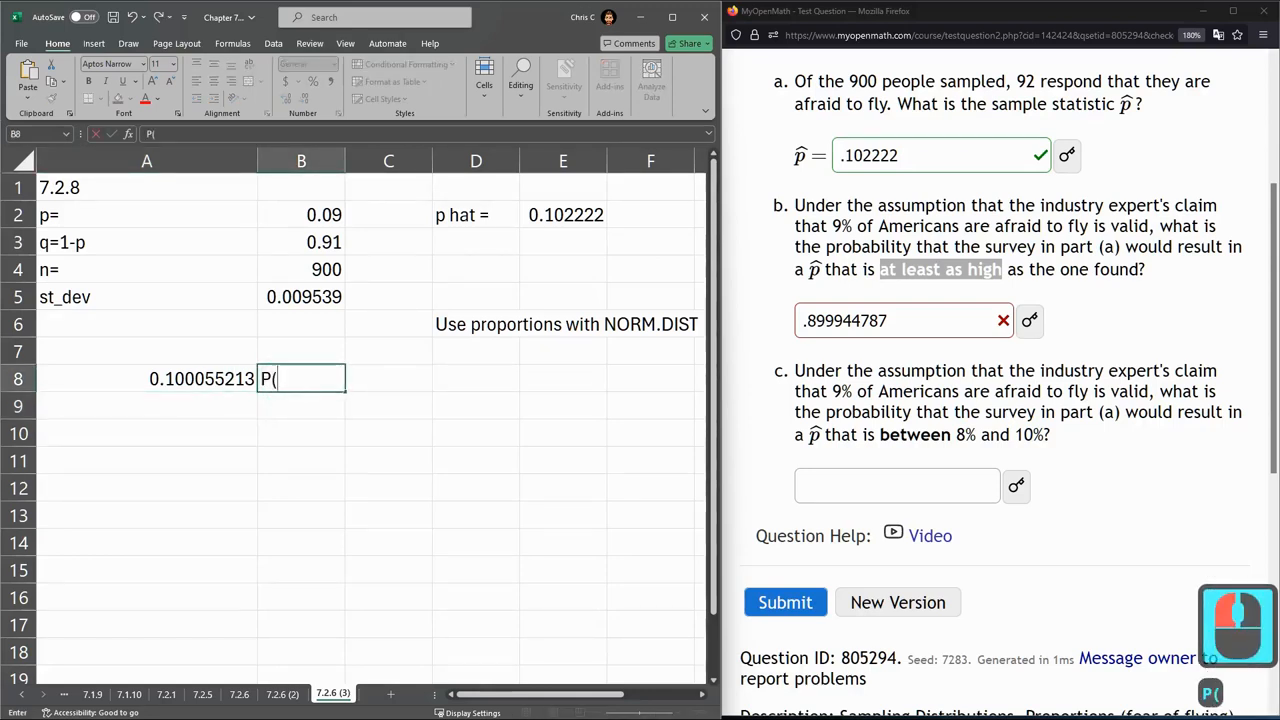
pyautogui.write('X>')
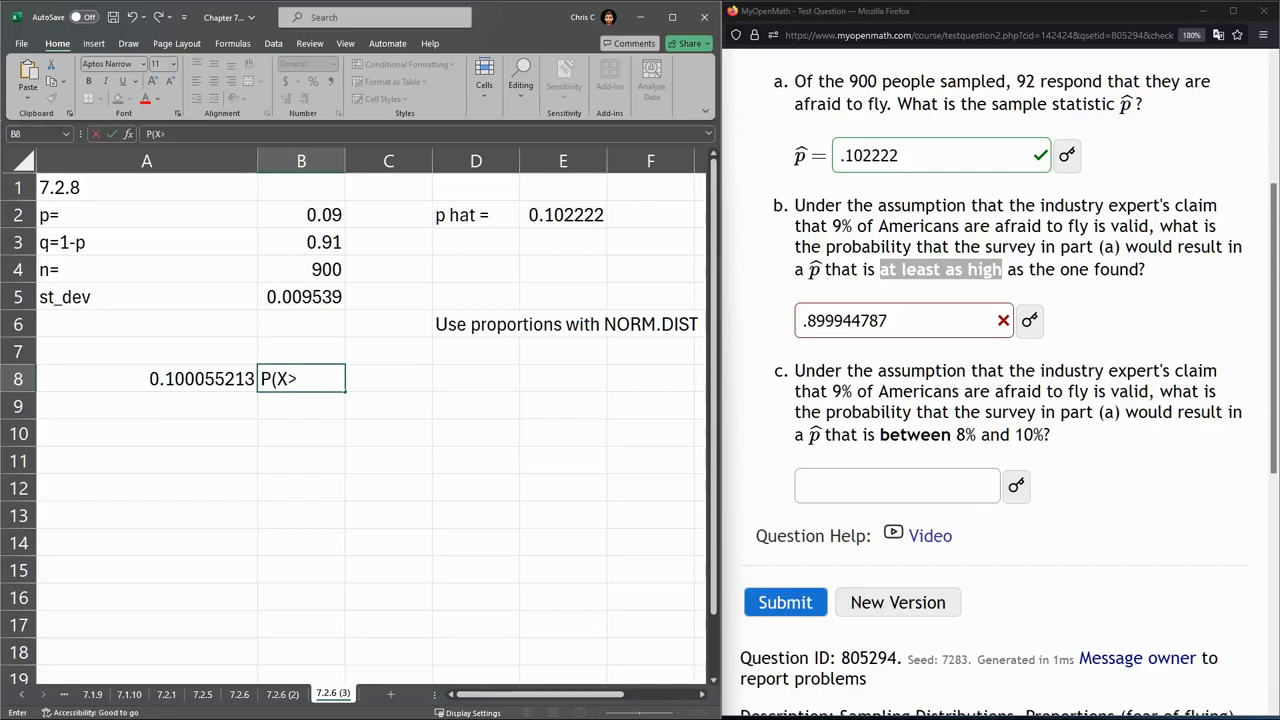
pyautogui.write('.')
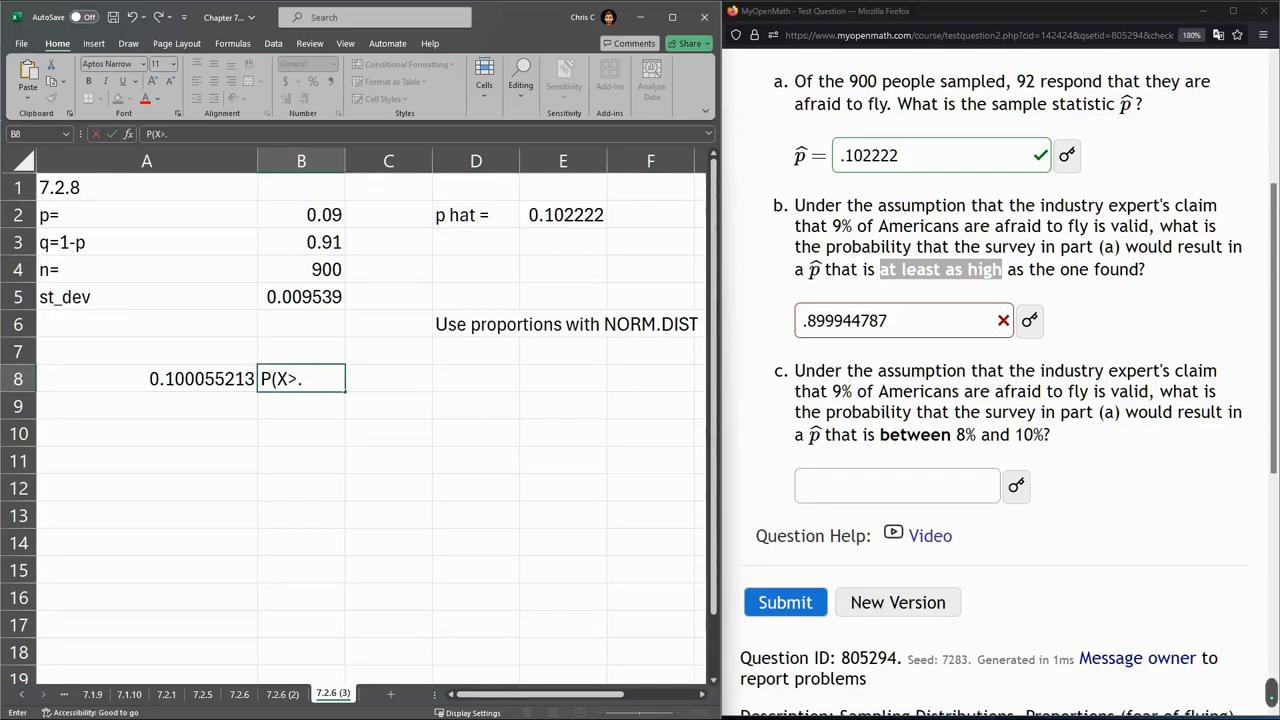
pyautogui.write('102222')
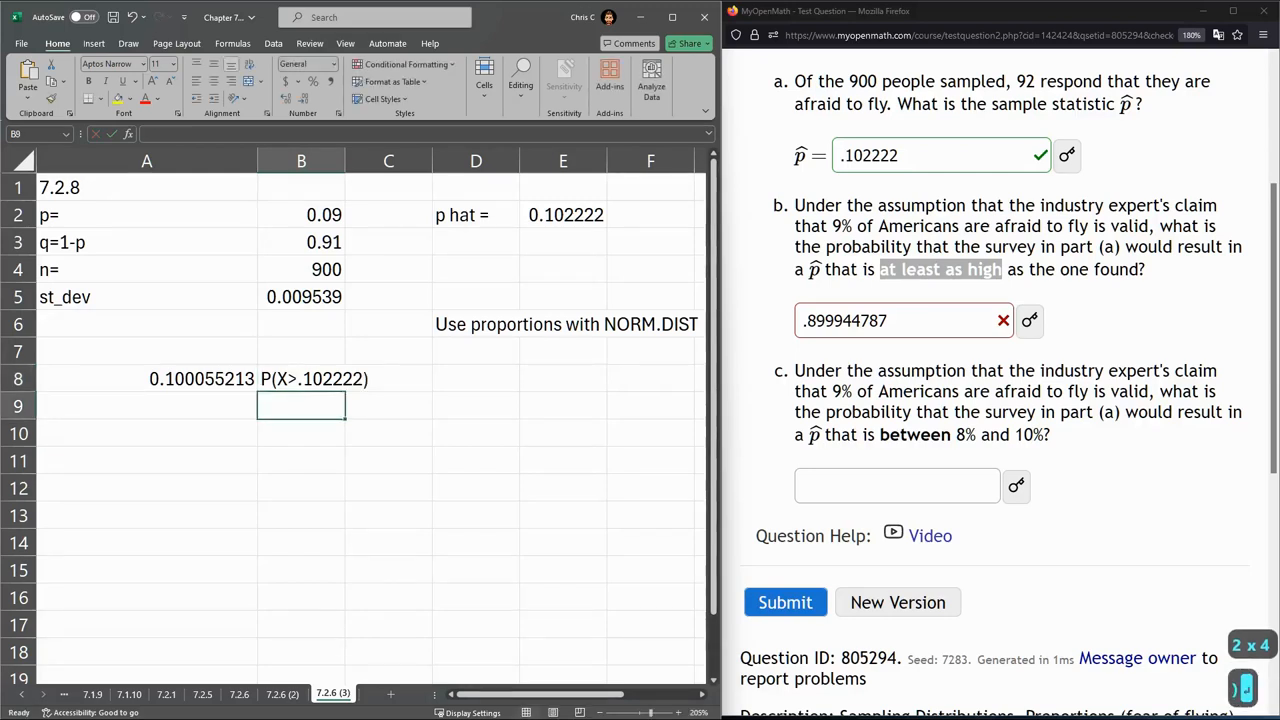
pyautogui.click(301, 378)
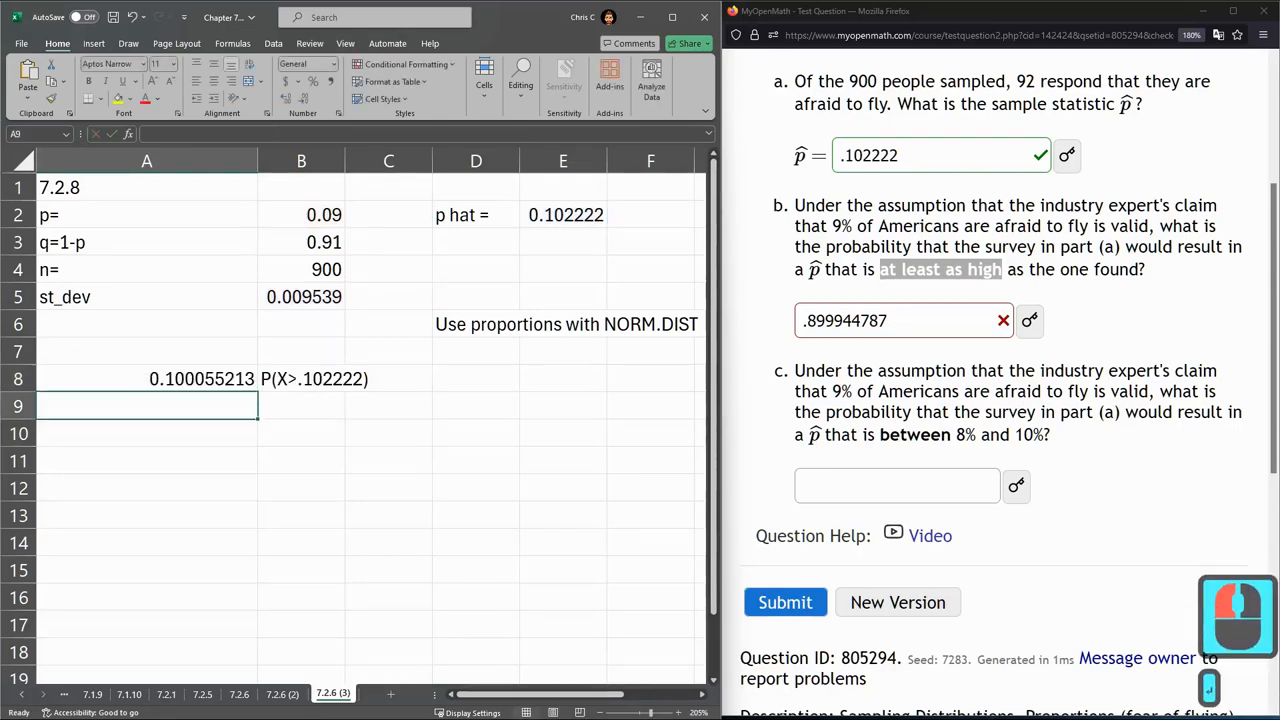
# - Replace part (b)'s answer with .100055 and have it checked as correct
pyautogui.click(900, 320)
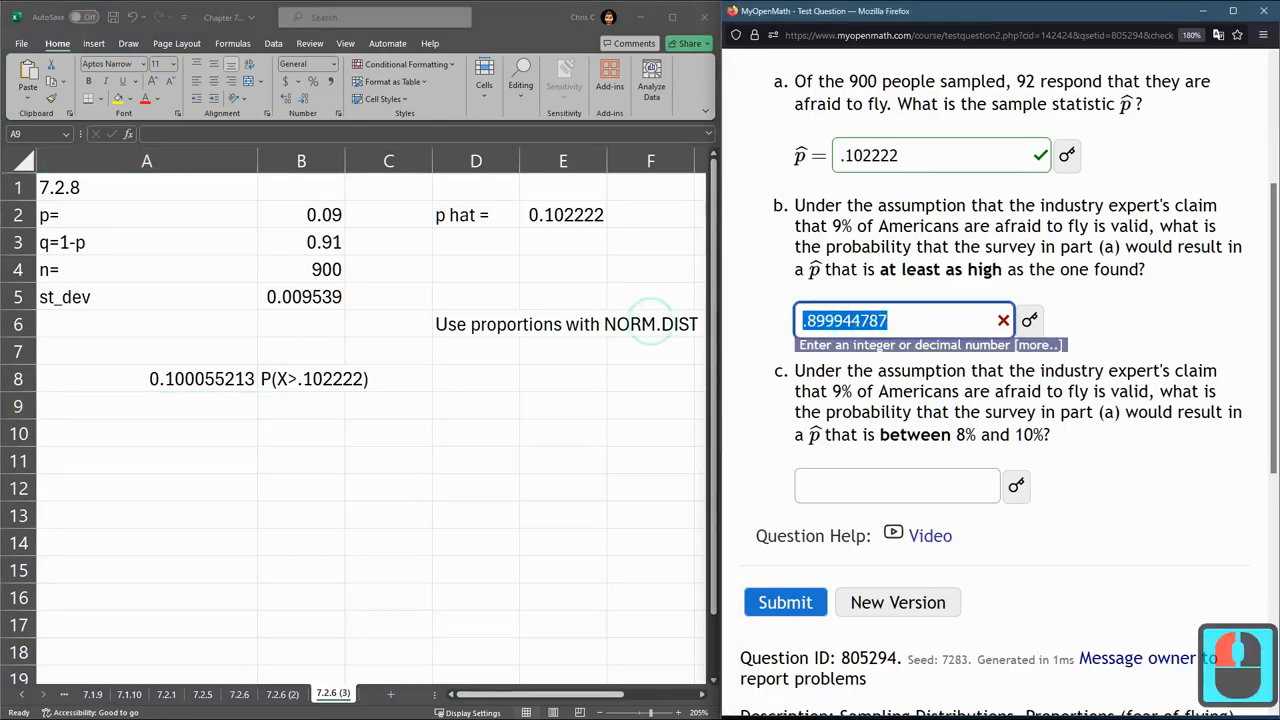
pyautogui.write('.100055')
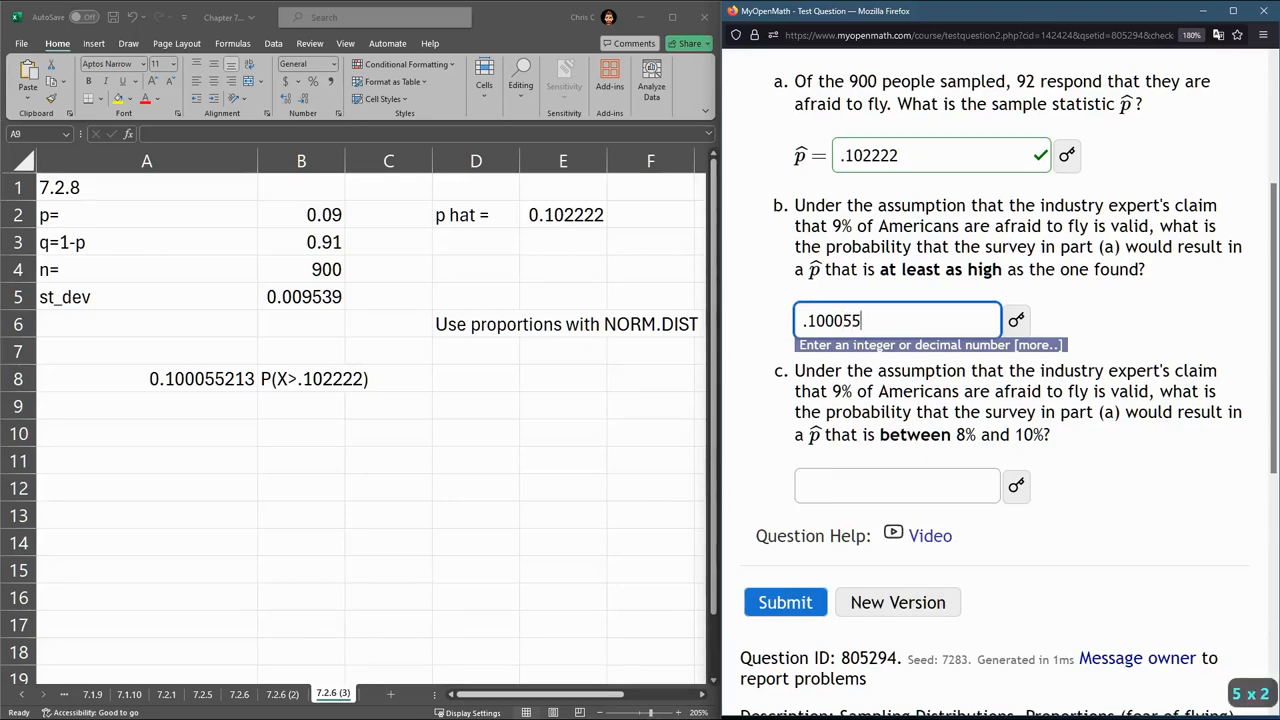
pyautogui.click(785, 602)
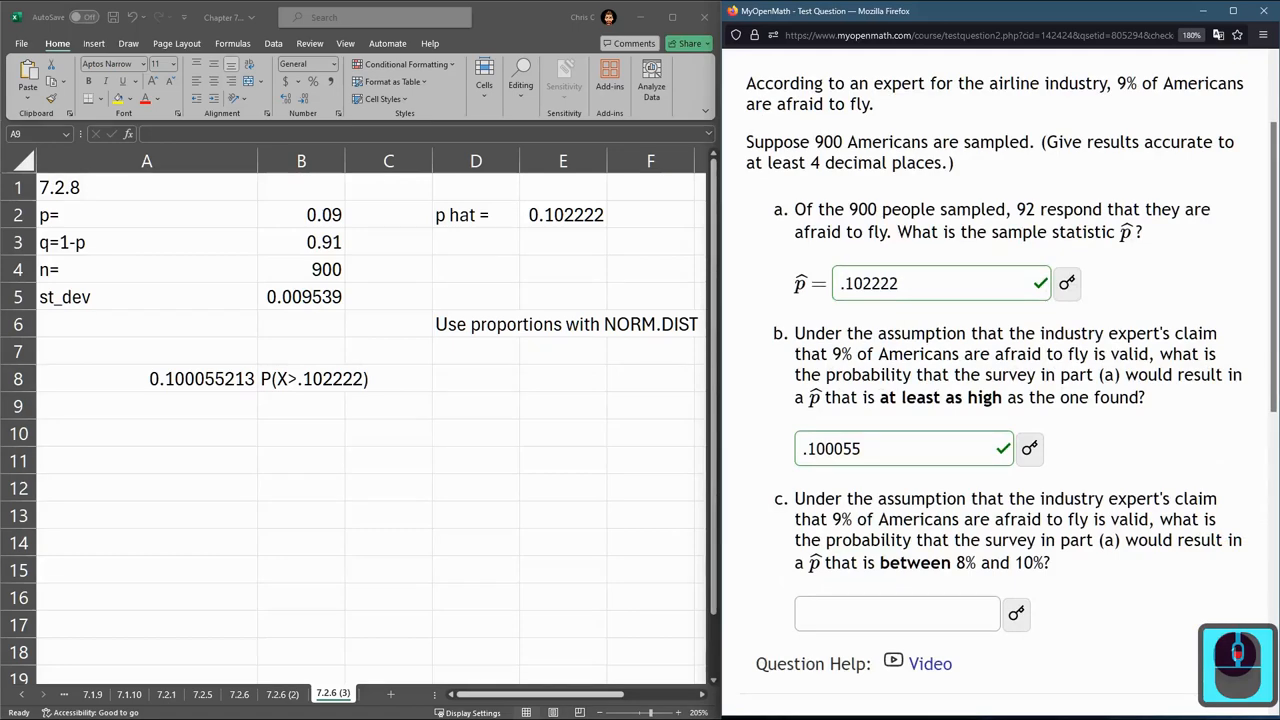
pyautogui.click(903, 448)
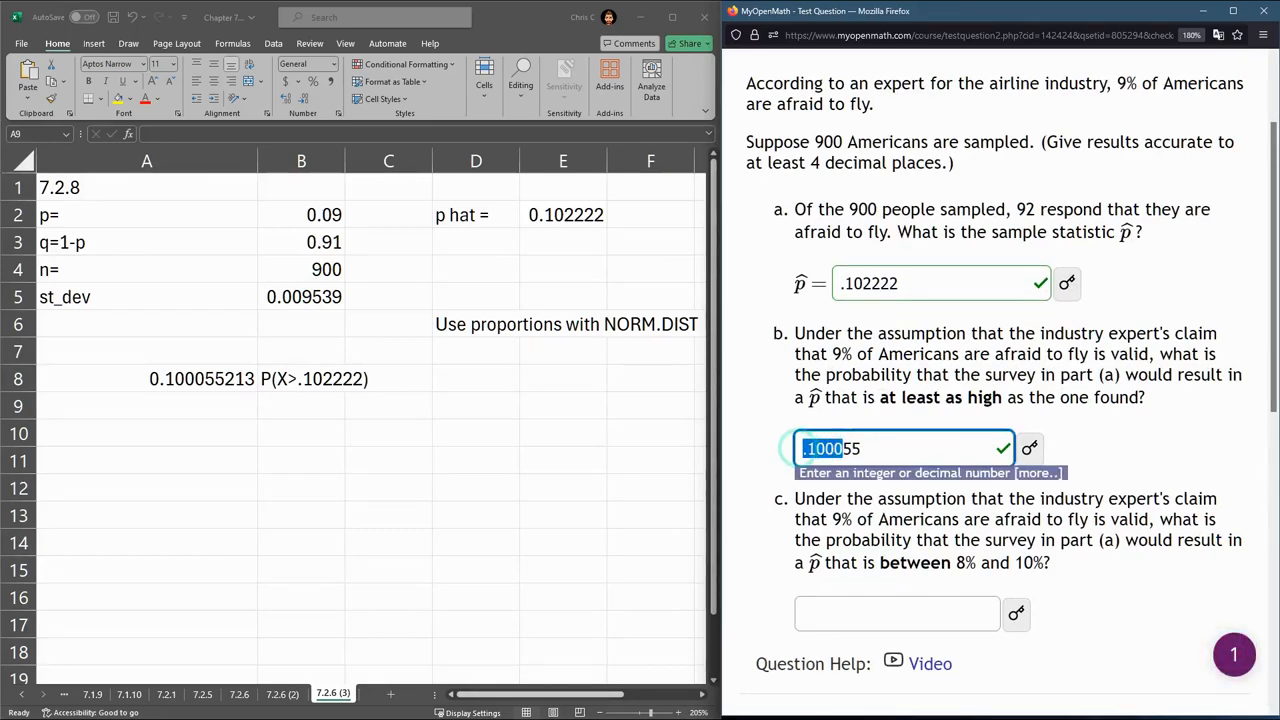
pyautogui.scroll(-3)
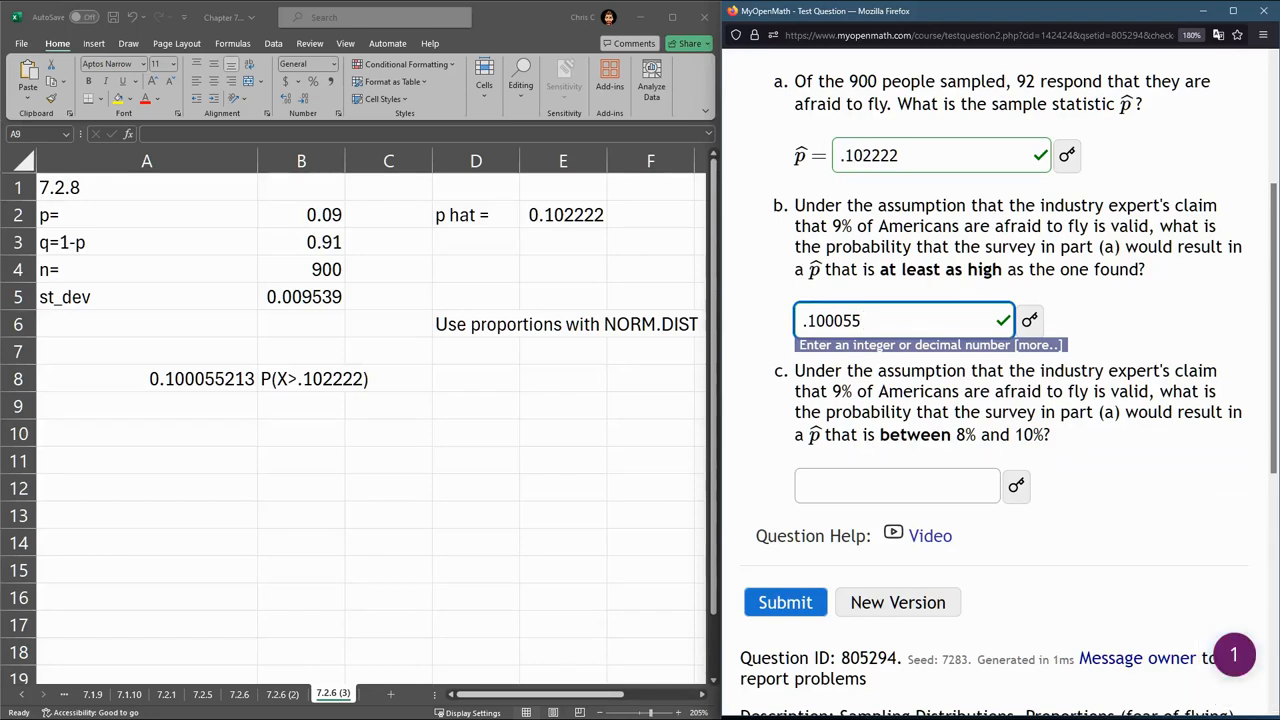
pyautogui.moveTo(794, 370); pyautogui.dragTo(942, 412)
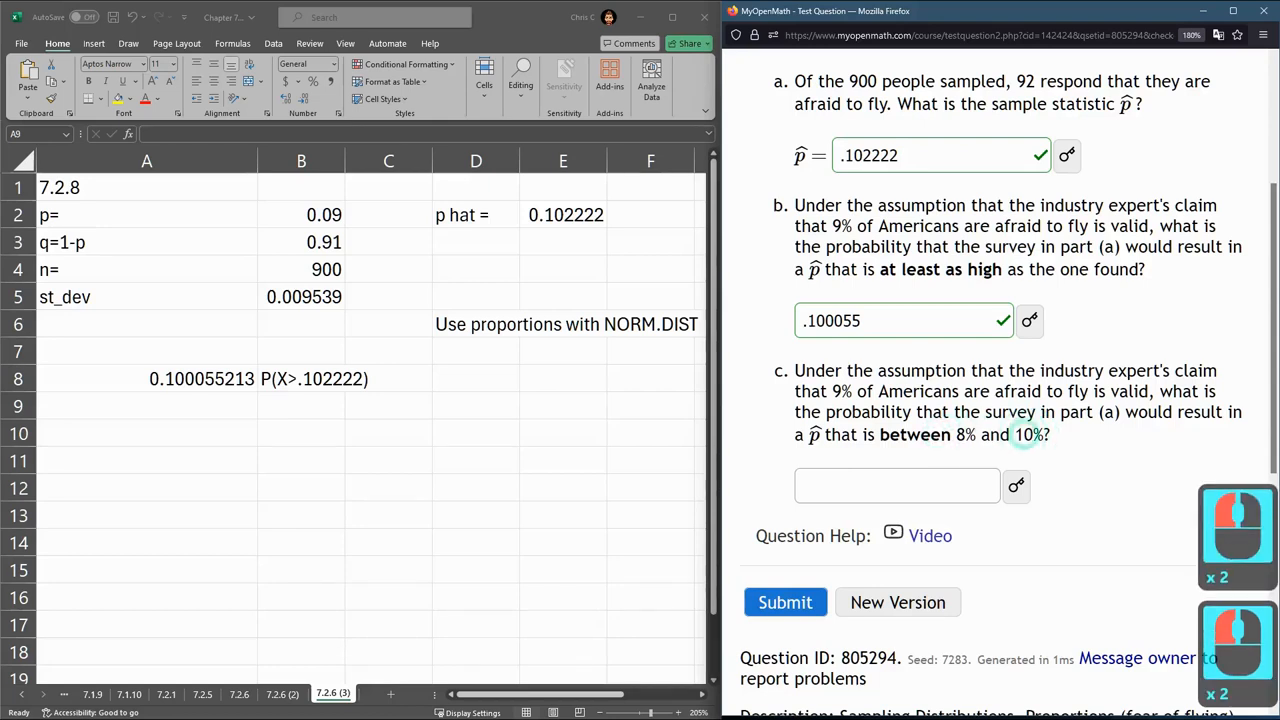
pyautogui.click(146, 405)
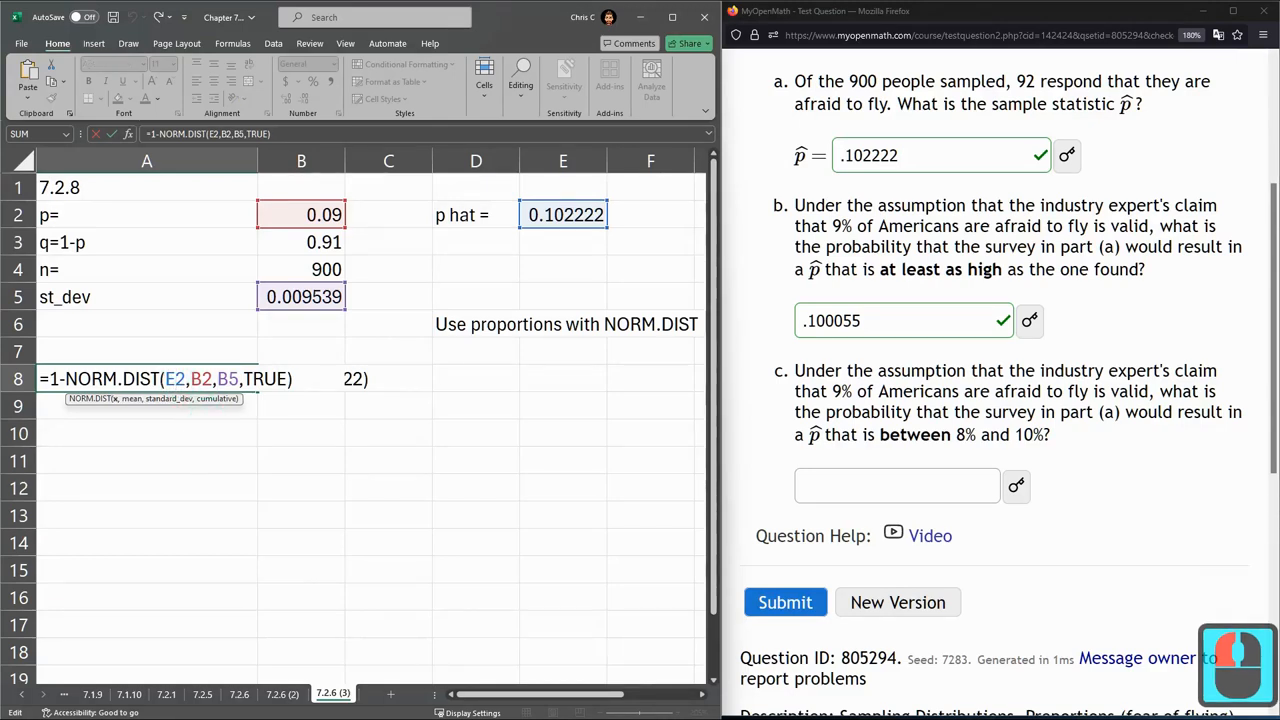
# - Exit the A8 formula without changing it
pyautogui.press('f4')
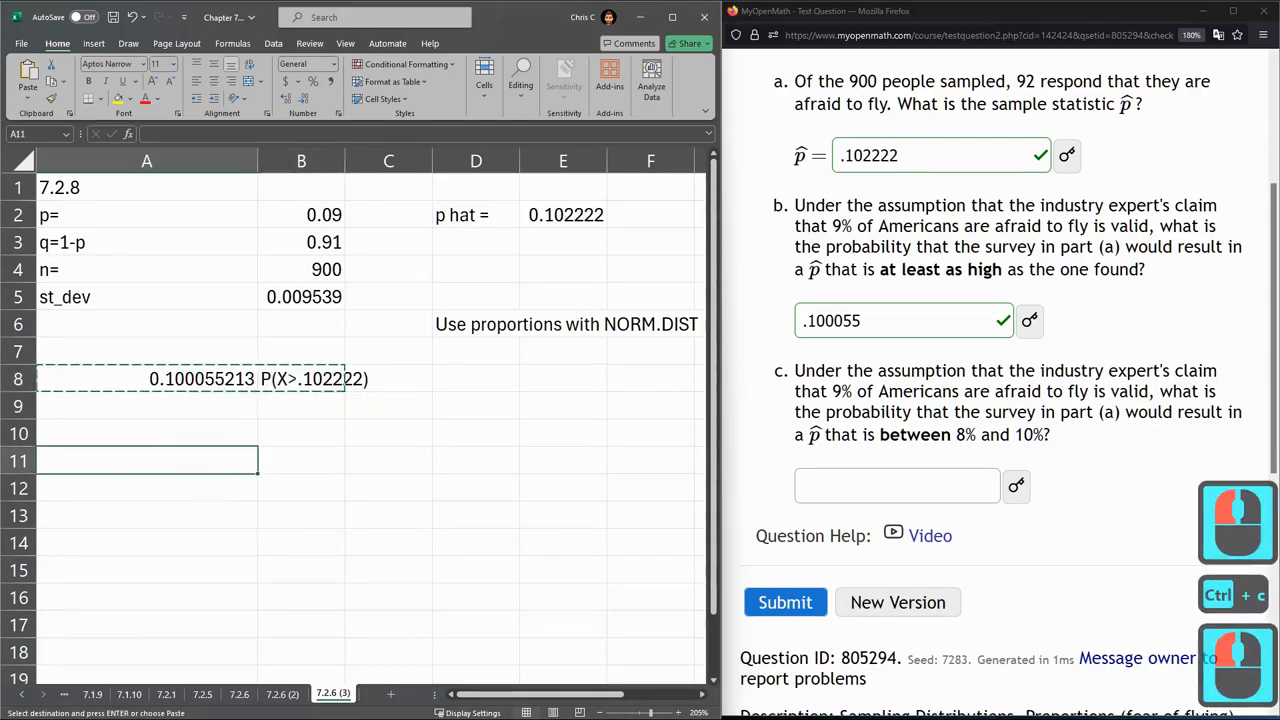
# - Paste the result row into rows 11–12, adapting them to P(X<.10) and P(X<.08)
pyautogui.press('ctrl+v')
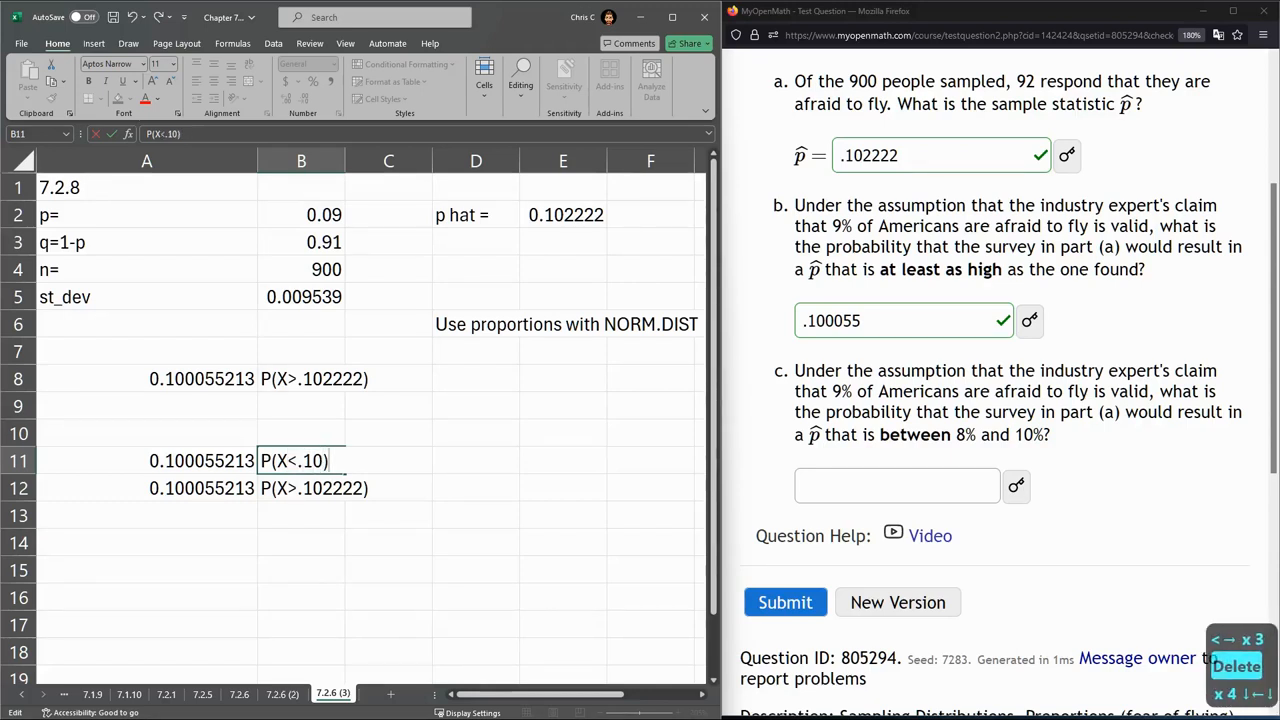
pyautogui.click(301, 488)
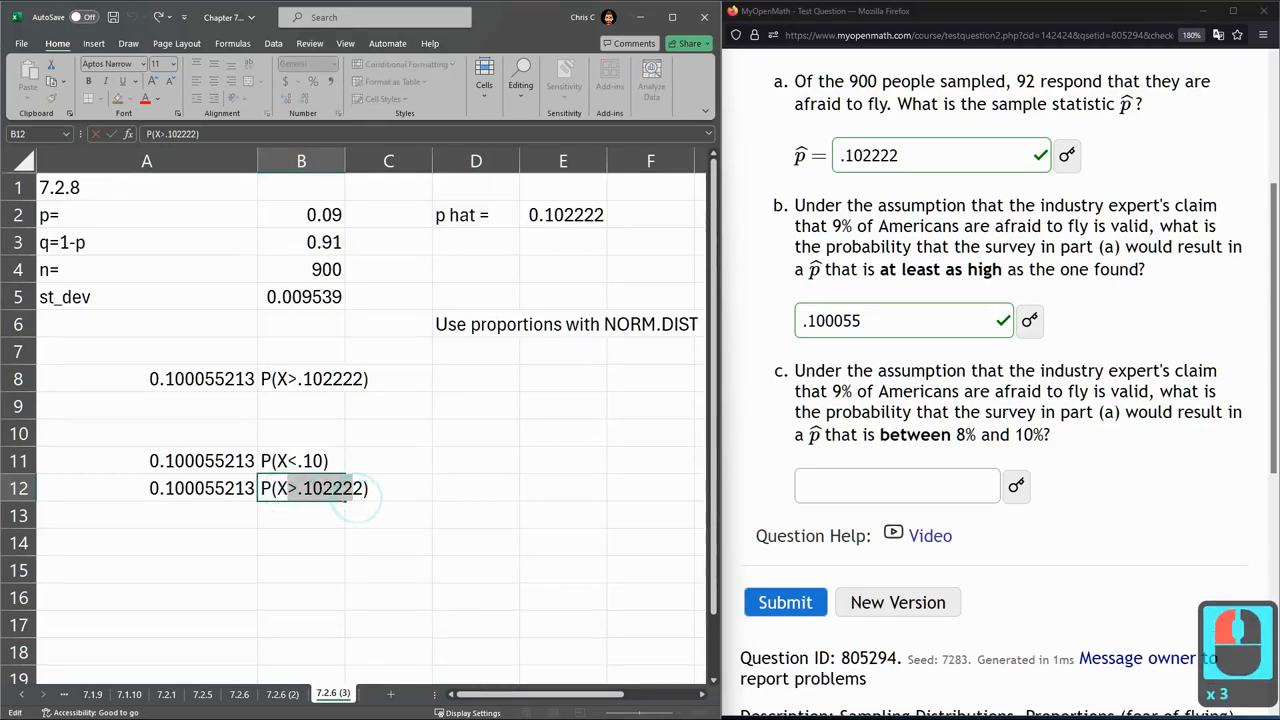
pyautogui.write('P(X<.0)')
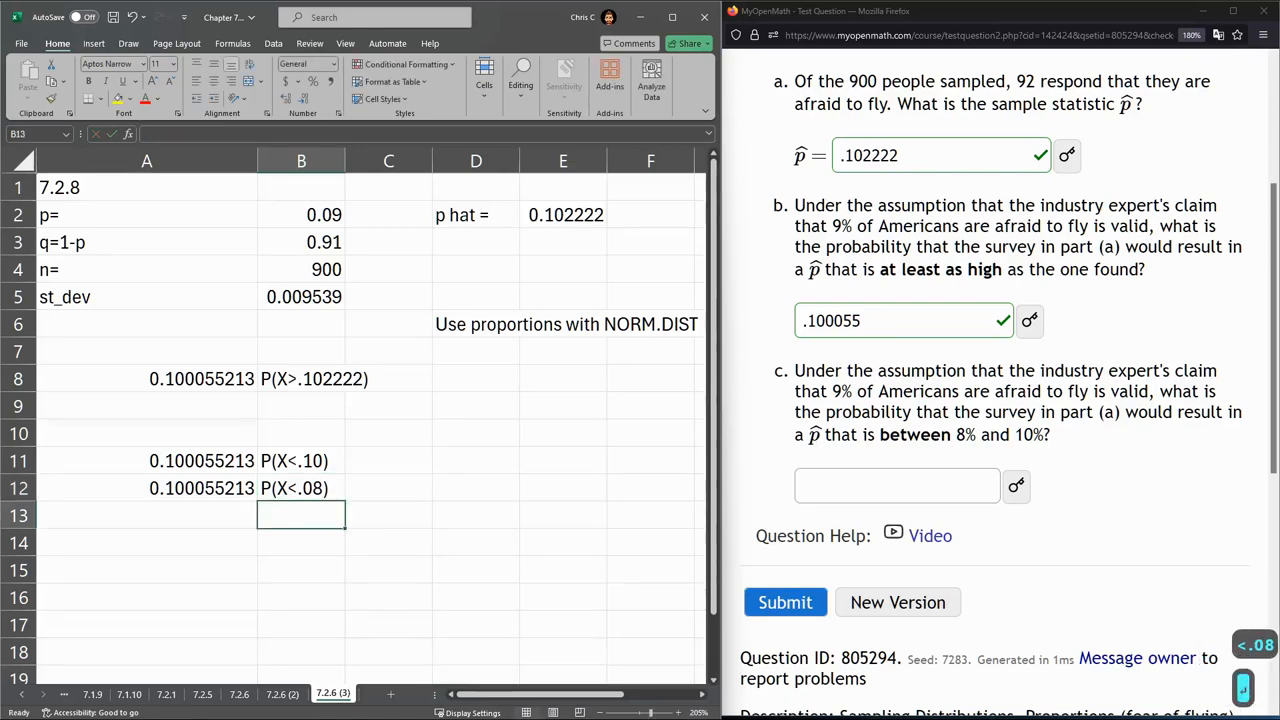
pyautogui.click(301, 488)
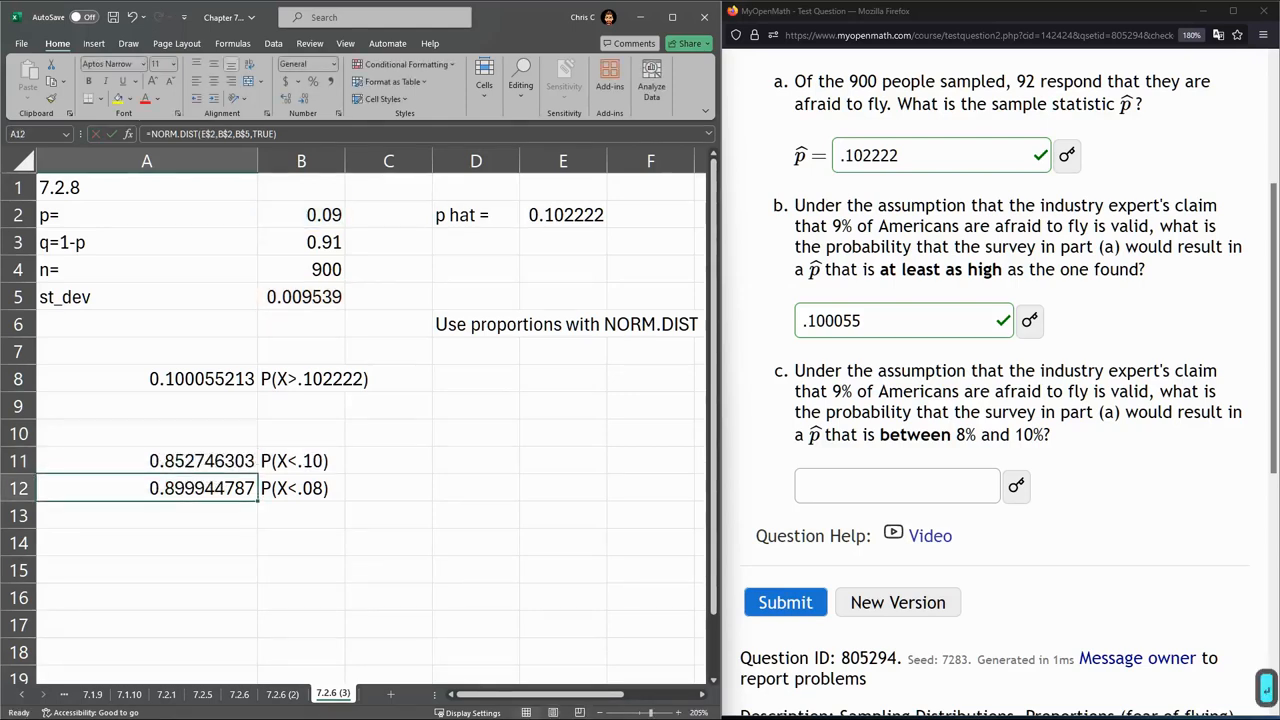
pyautogui.click(301, 488)
pyautogui.write('.08')
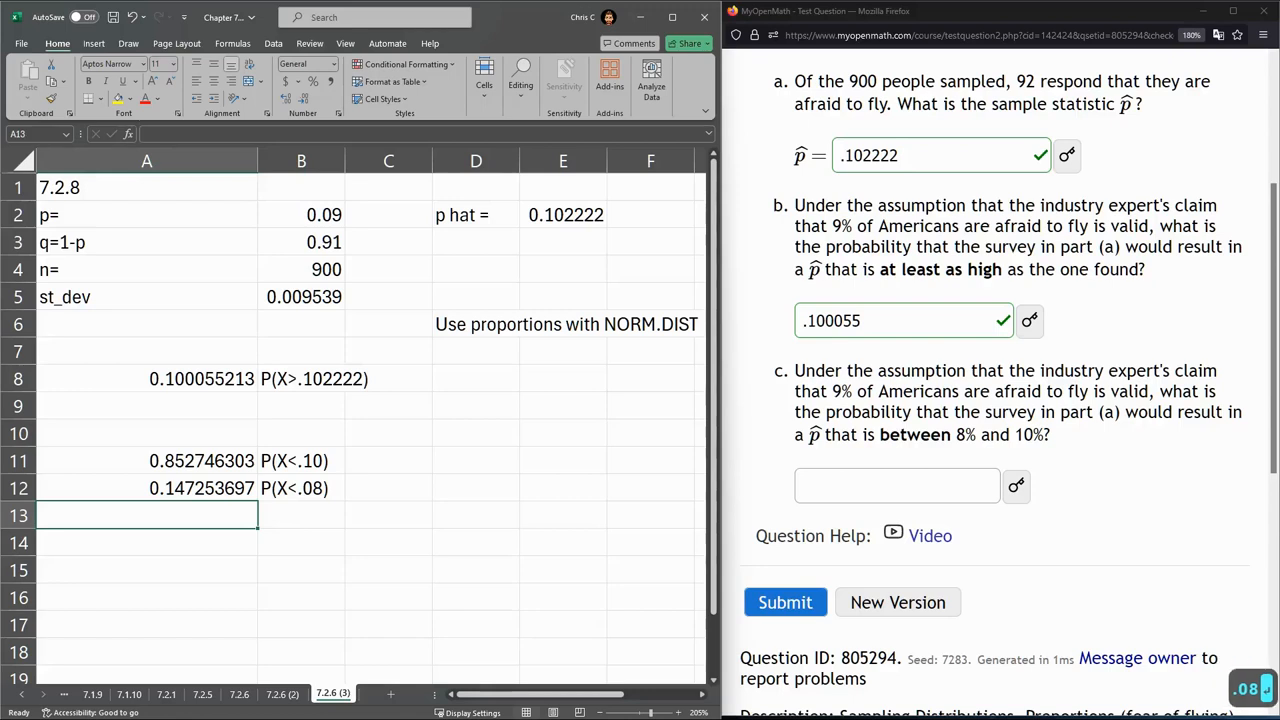
# - Select the results in A11:A12 and choose A14 for their difference
pyautogui.click(146, 460)
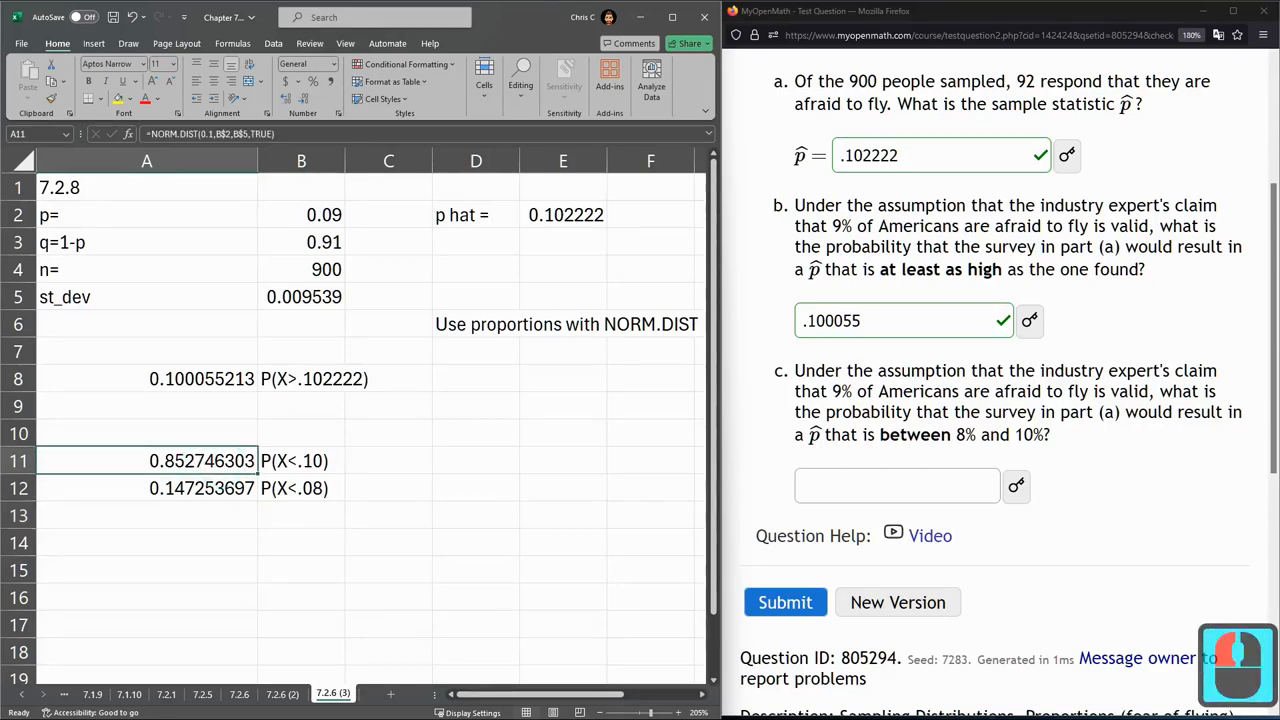
pyautogui.click(146, 488)
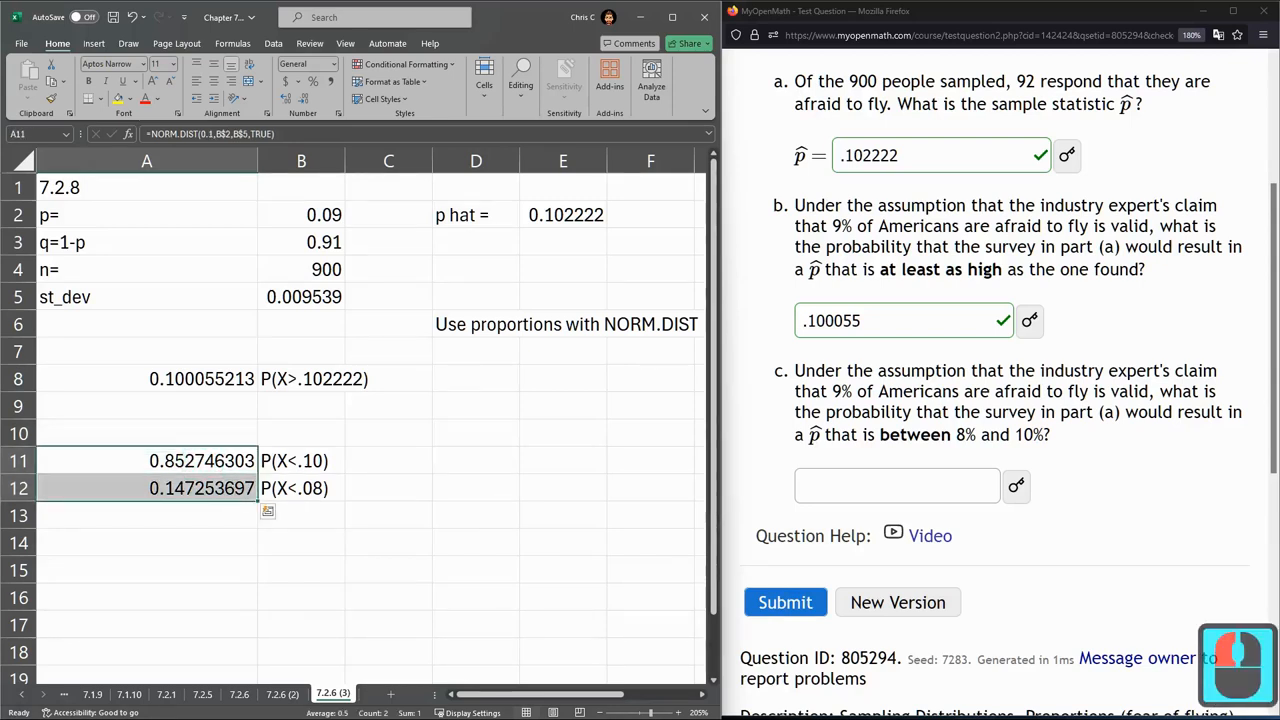
pyautogui.click(146, 542)
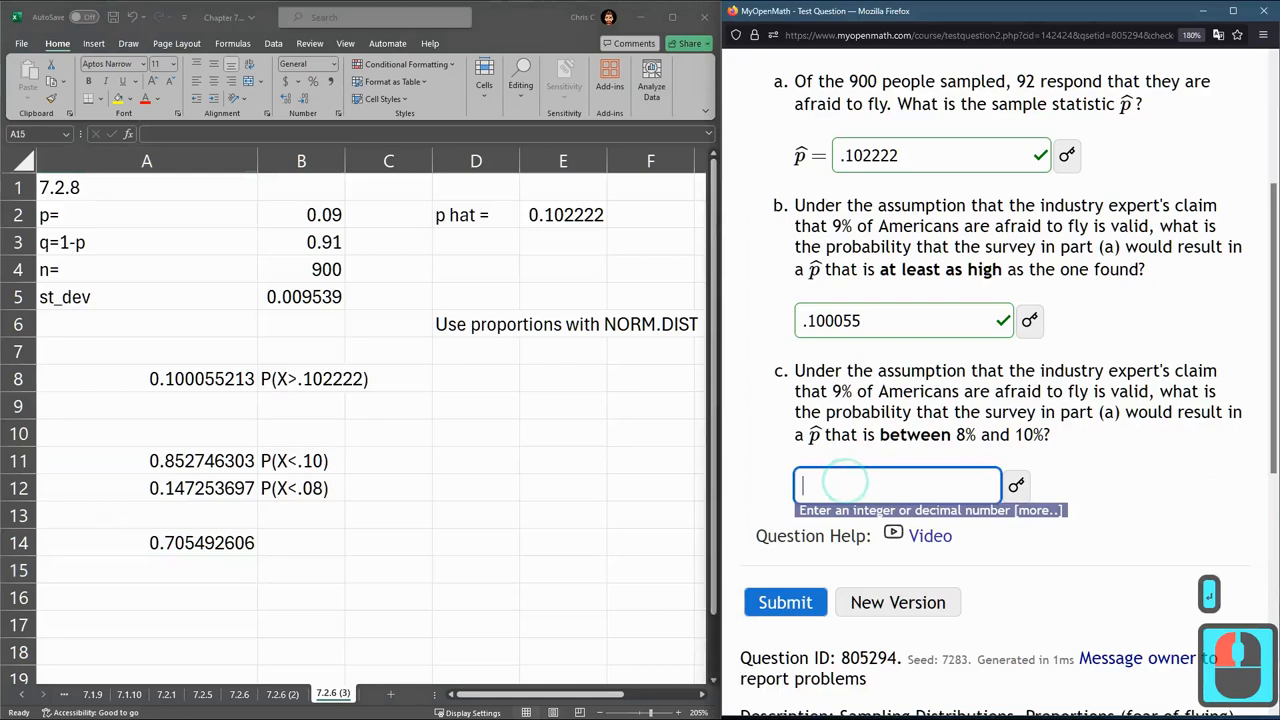
# - Enter .70749 in part c's answer box as the between-8%-and-10% probability
pyautogui.write('.7')
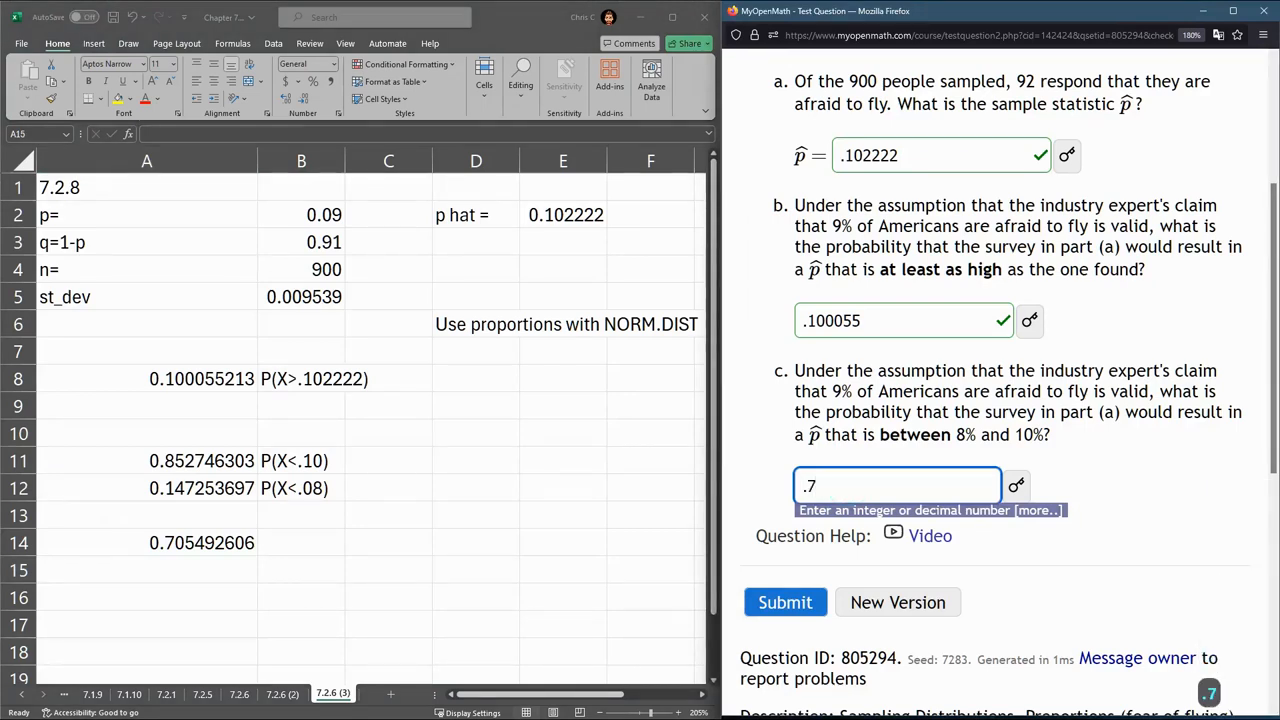
pyautogui.write('07')
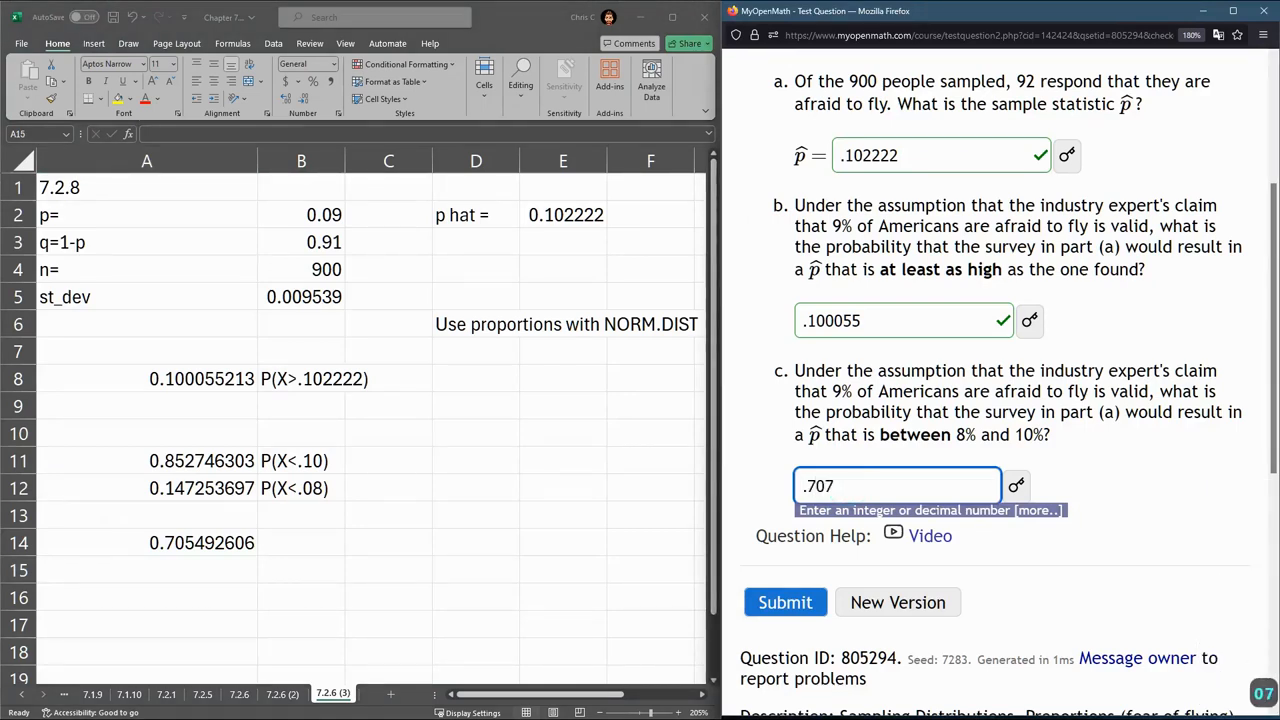
pyautogui.write('49')
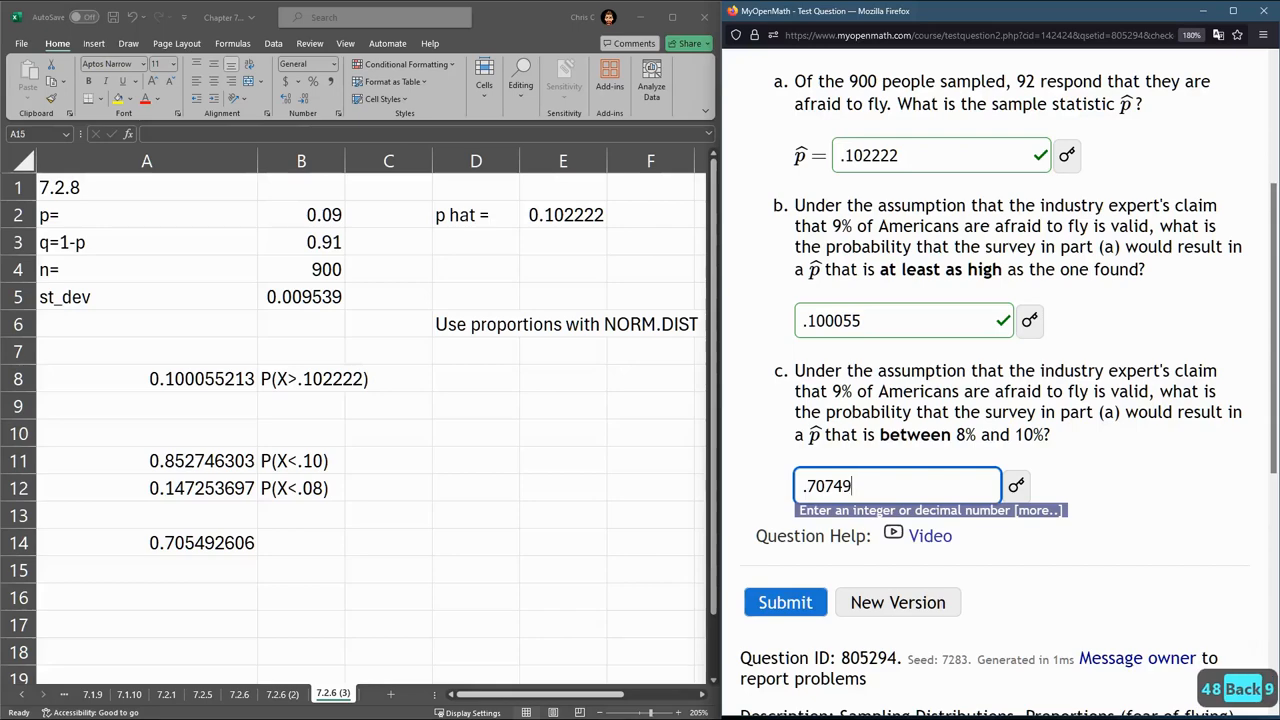